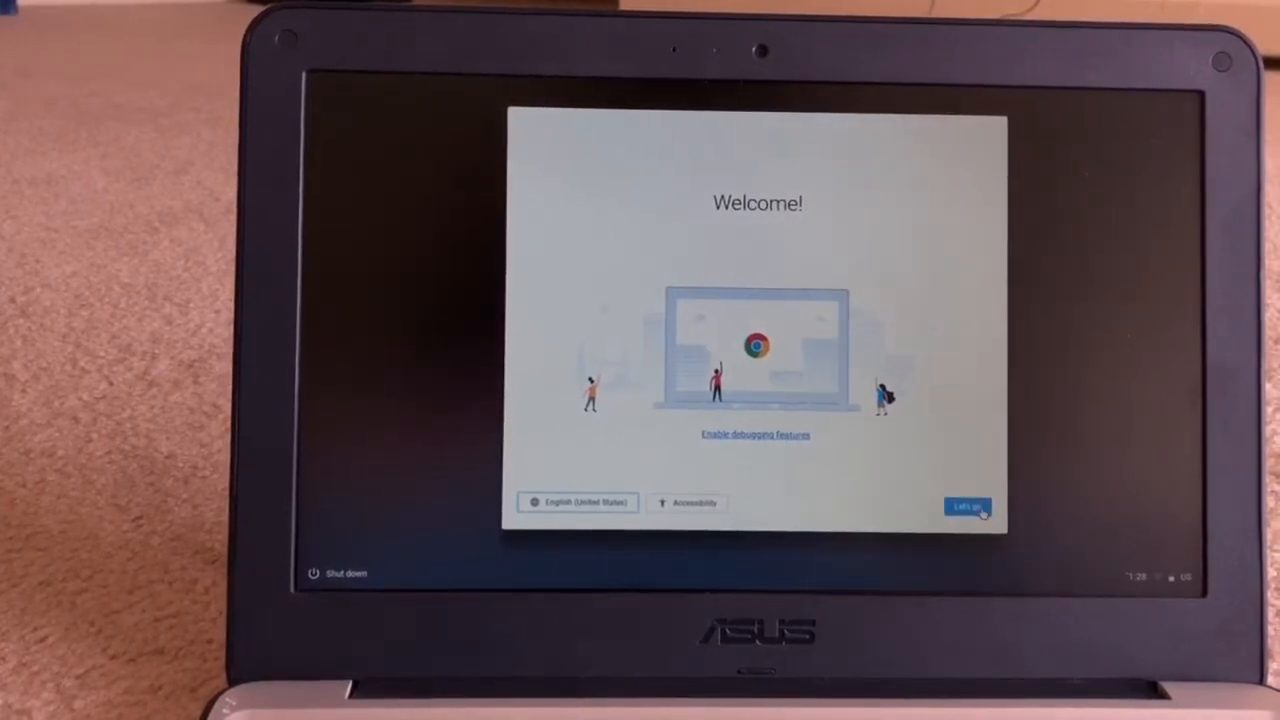
Start Chromebook setup from the Welcome screen and choose a Wi-Fi network to join.
click(964, 508)
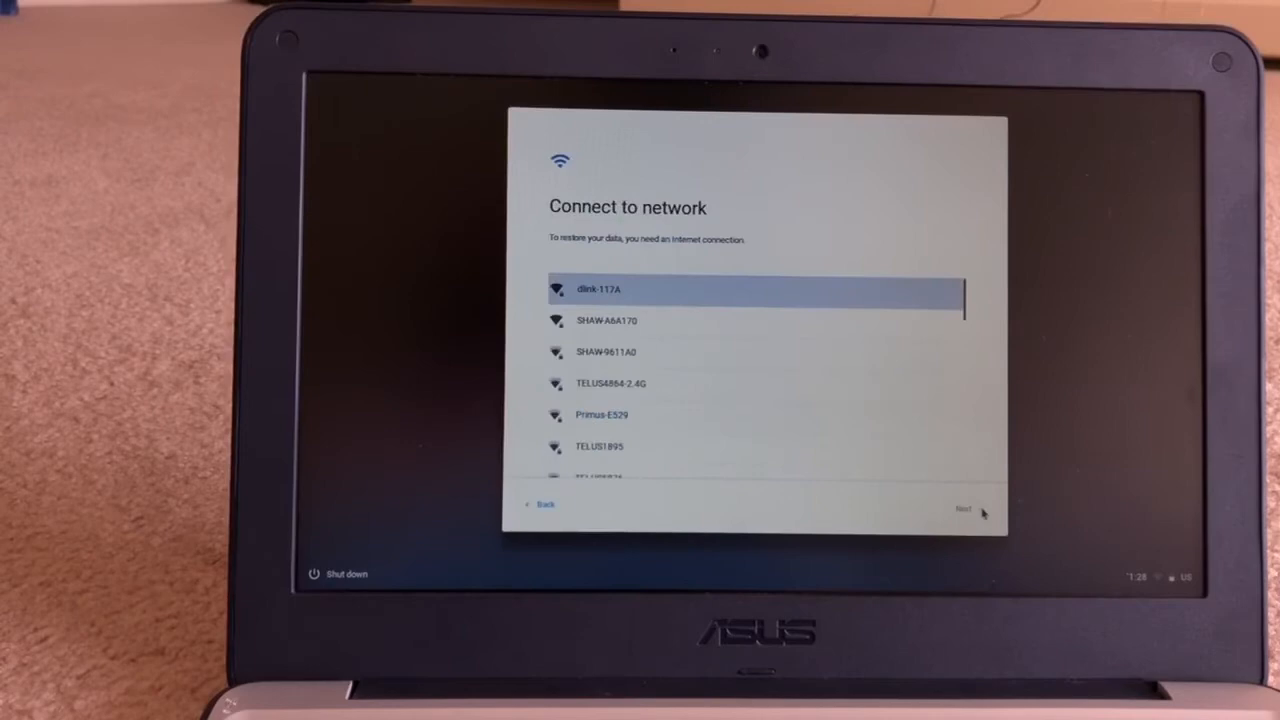
scroll(down, 3)
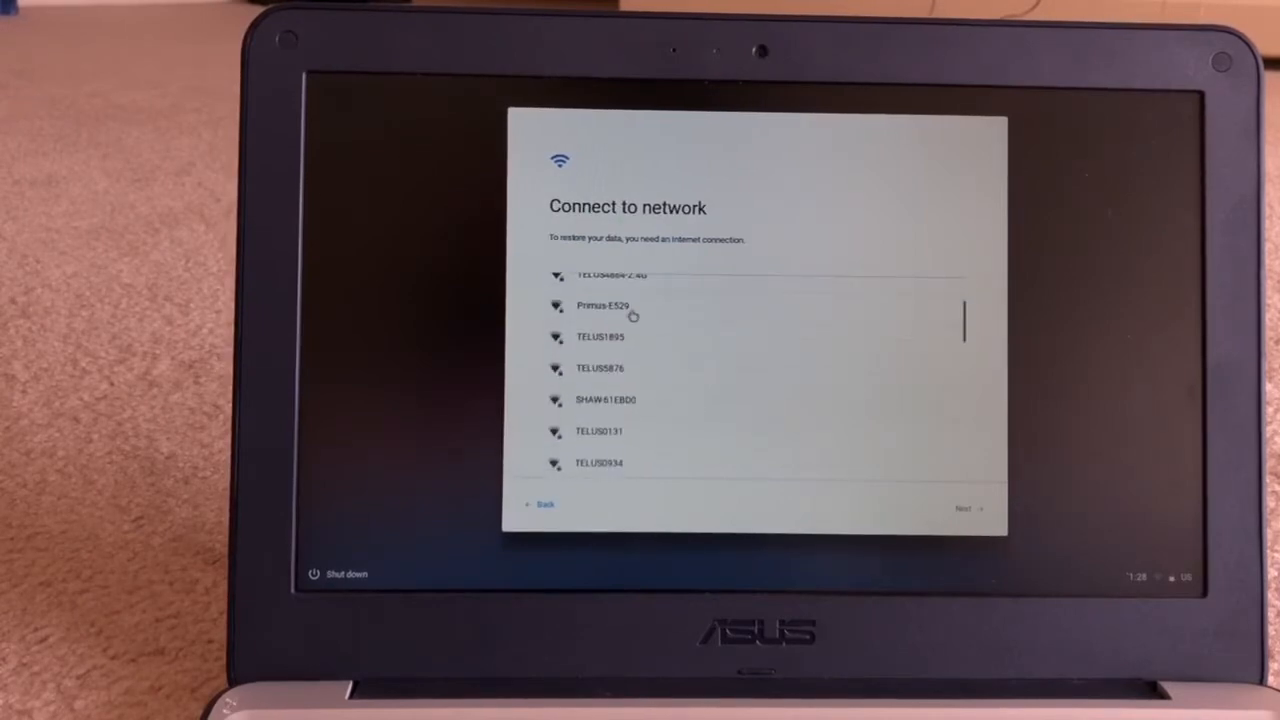
click(964, 508)
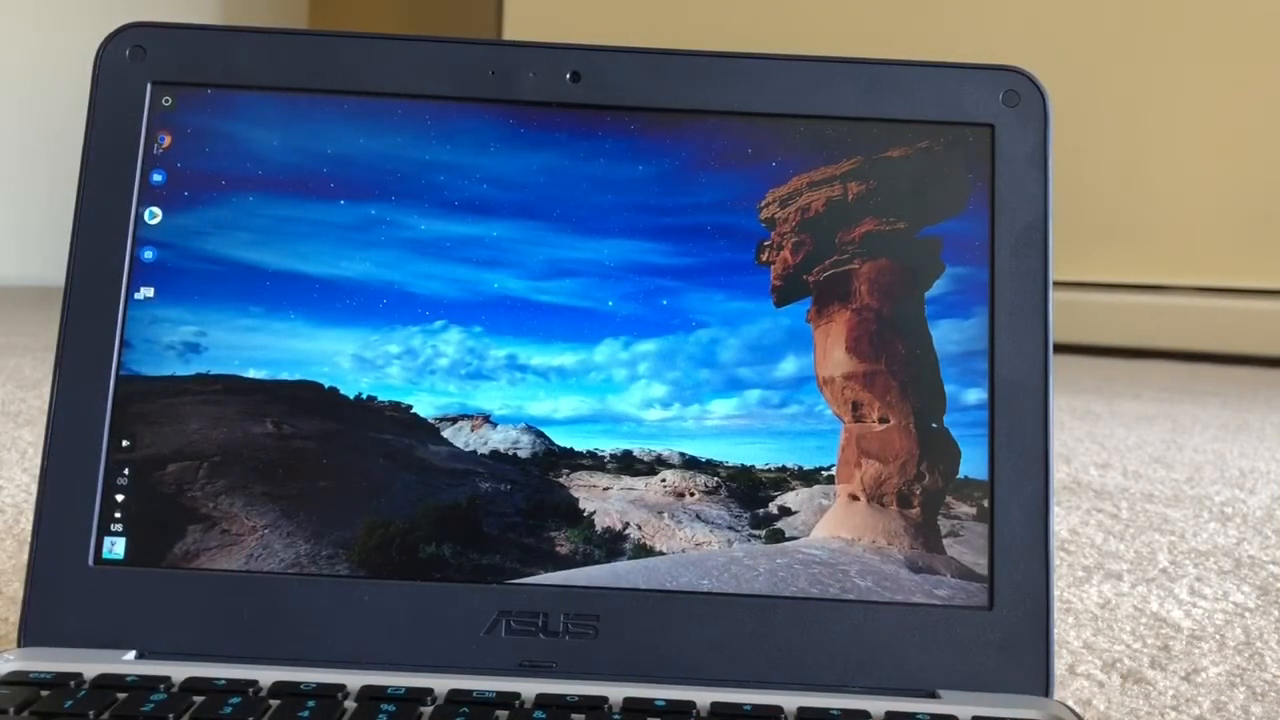
Search for github in Chrome to reach the dnschneid/crouton repository.
click(164, 140)
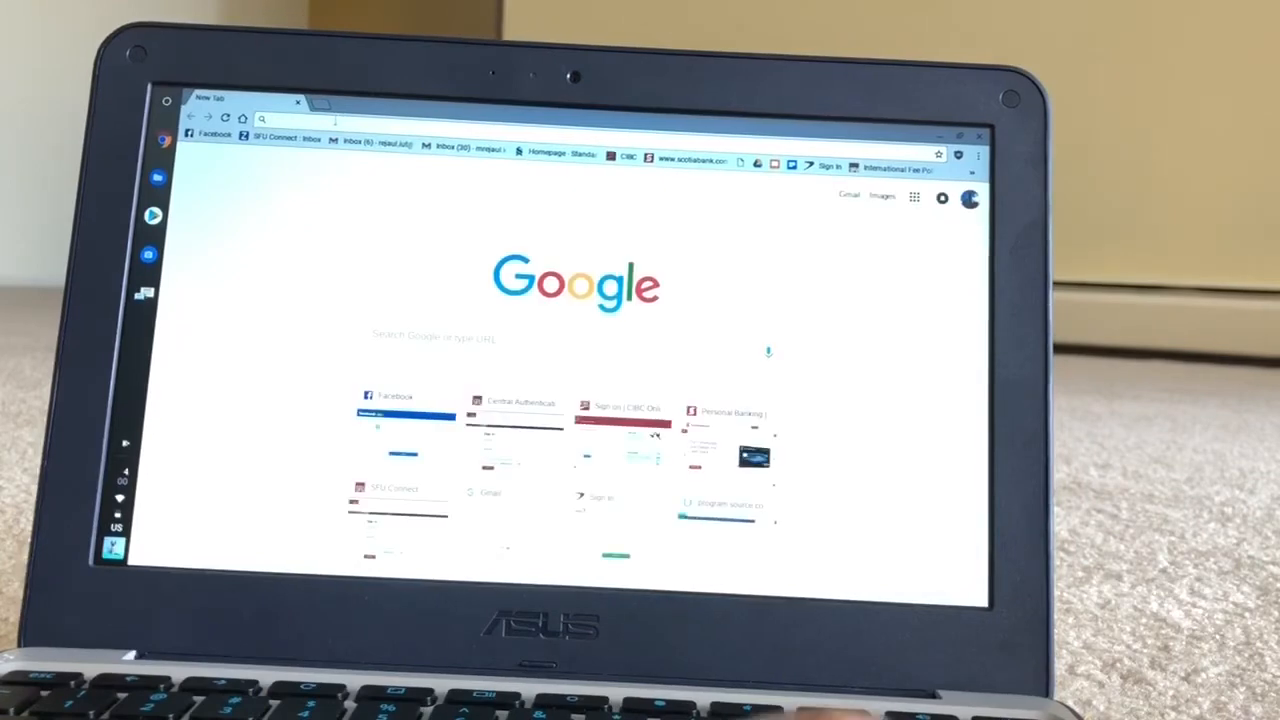
text(github)
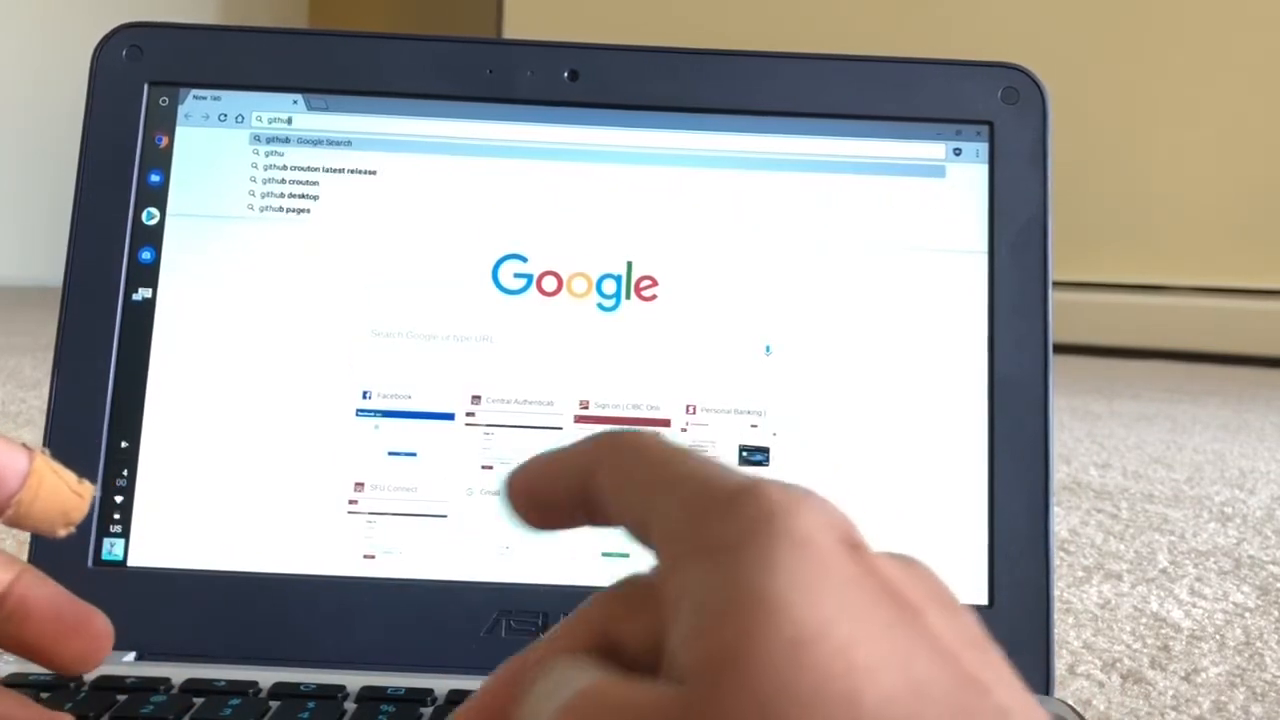
click(318, 170)
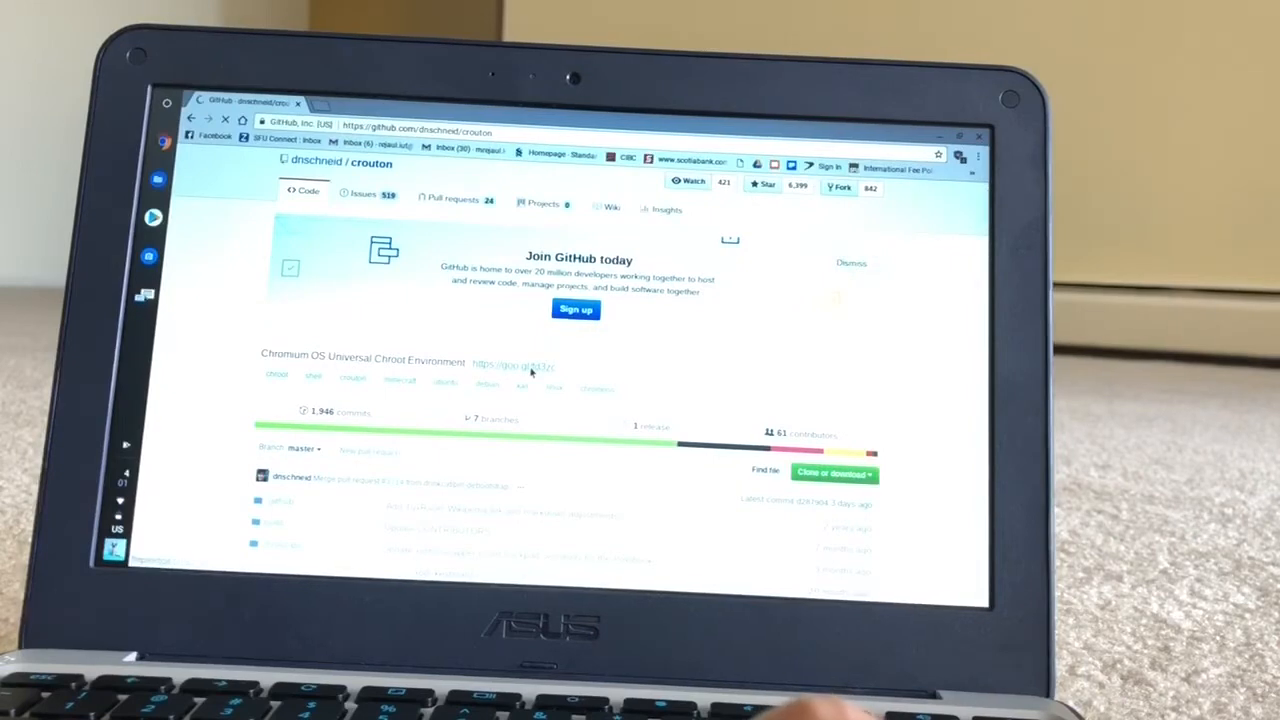
Download the crouton installer script into Downloads and start a fresh browser tab.
click(836, 472)
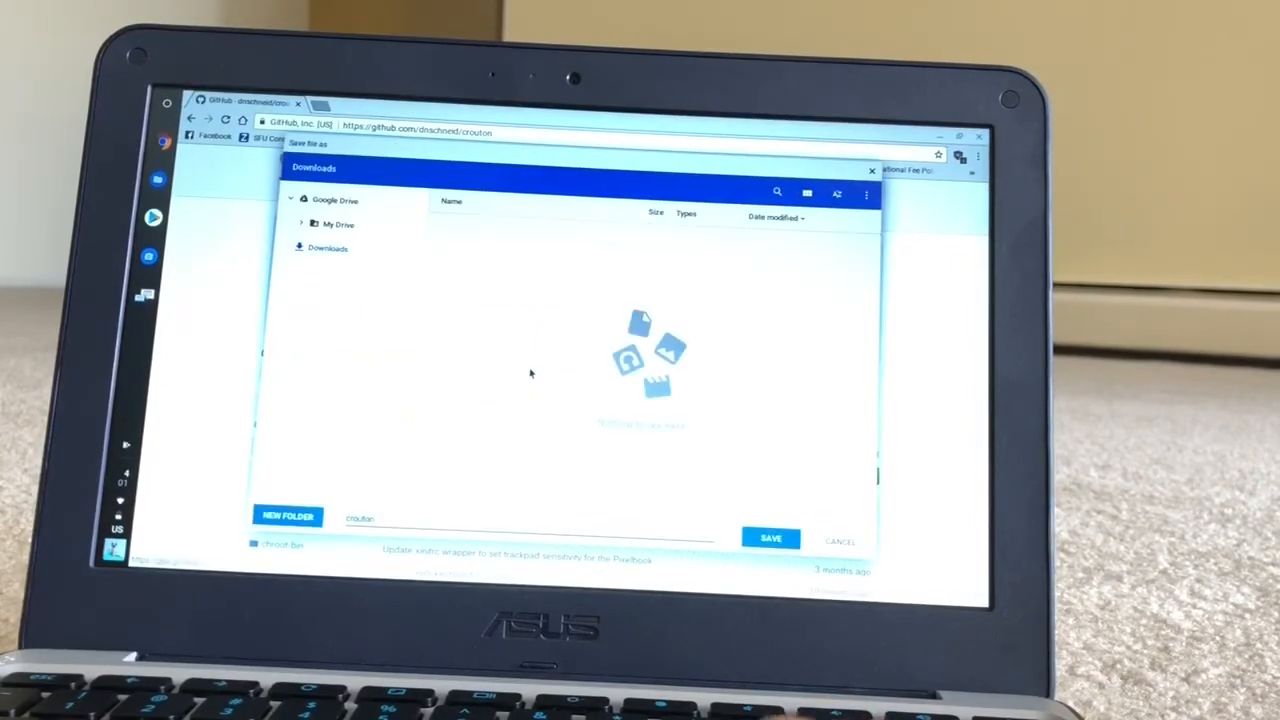
click(768, 538)
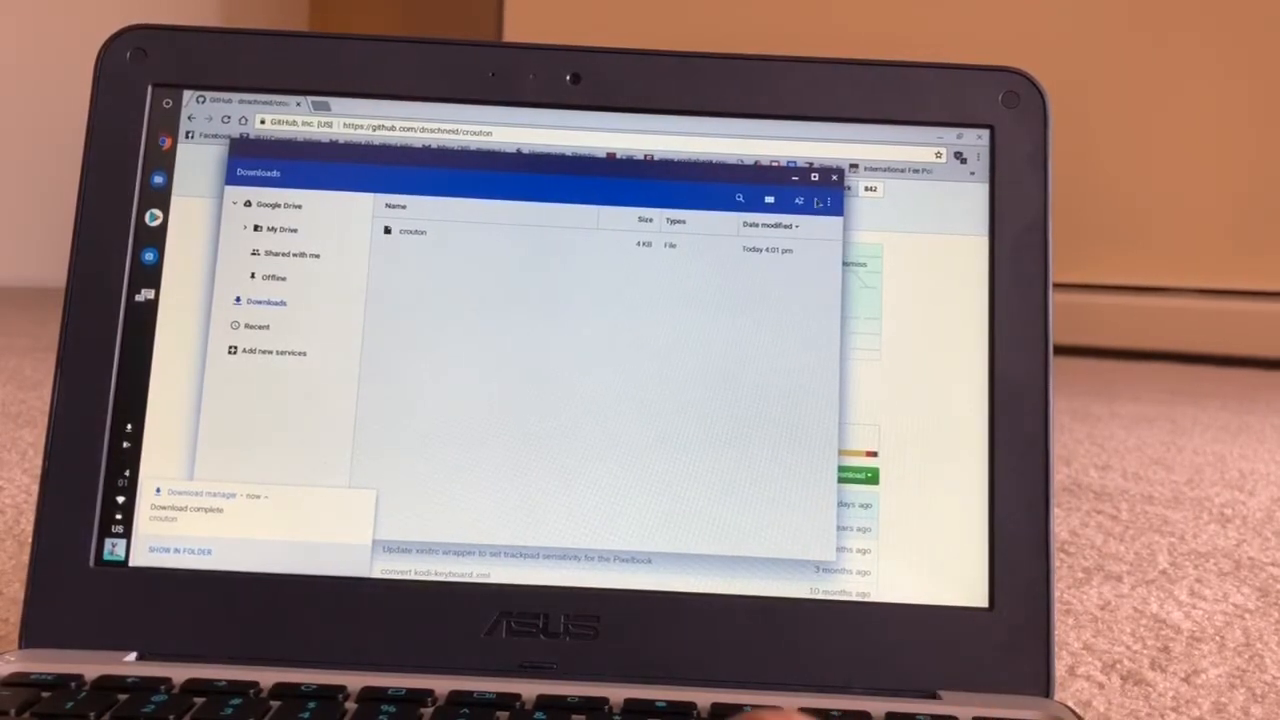
click(834, 176)
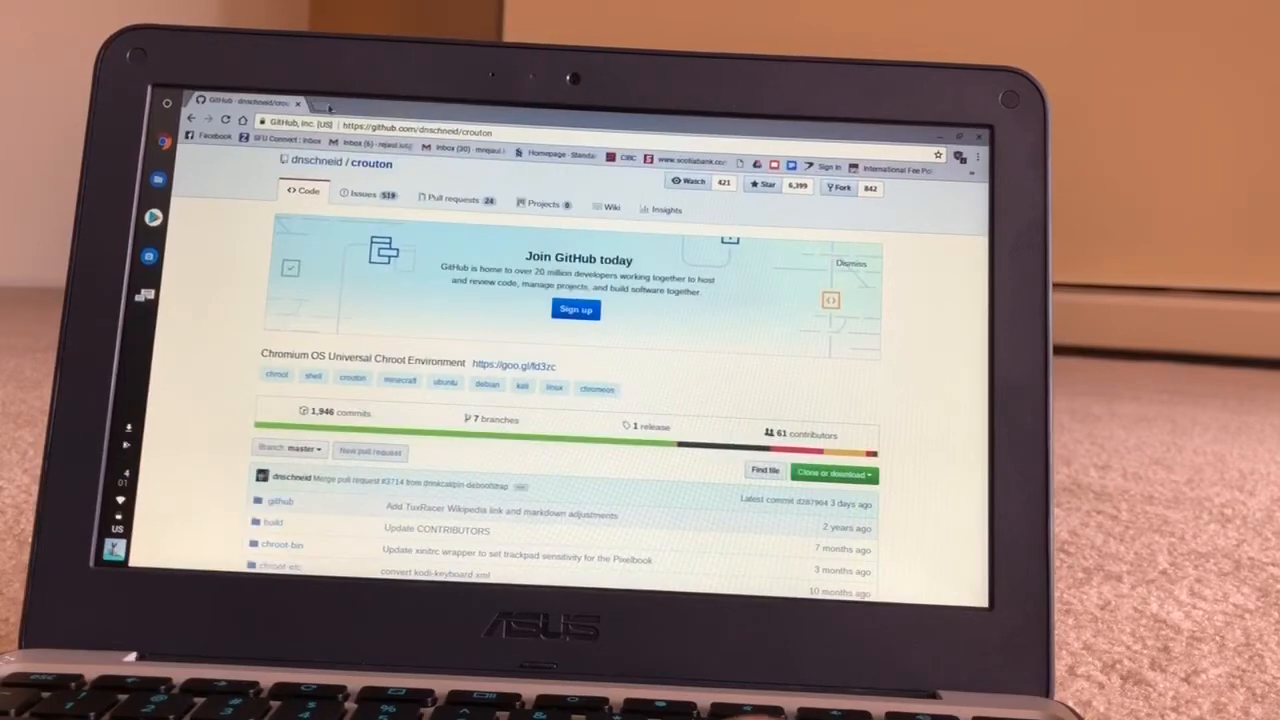
click(330, 108)
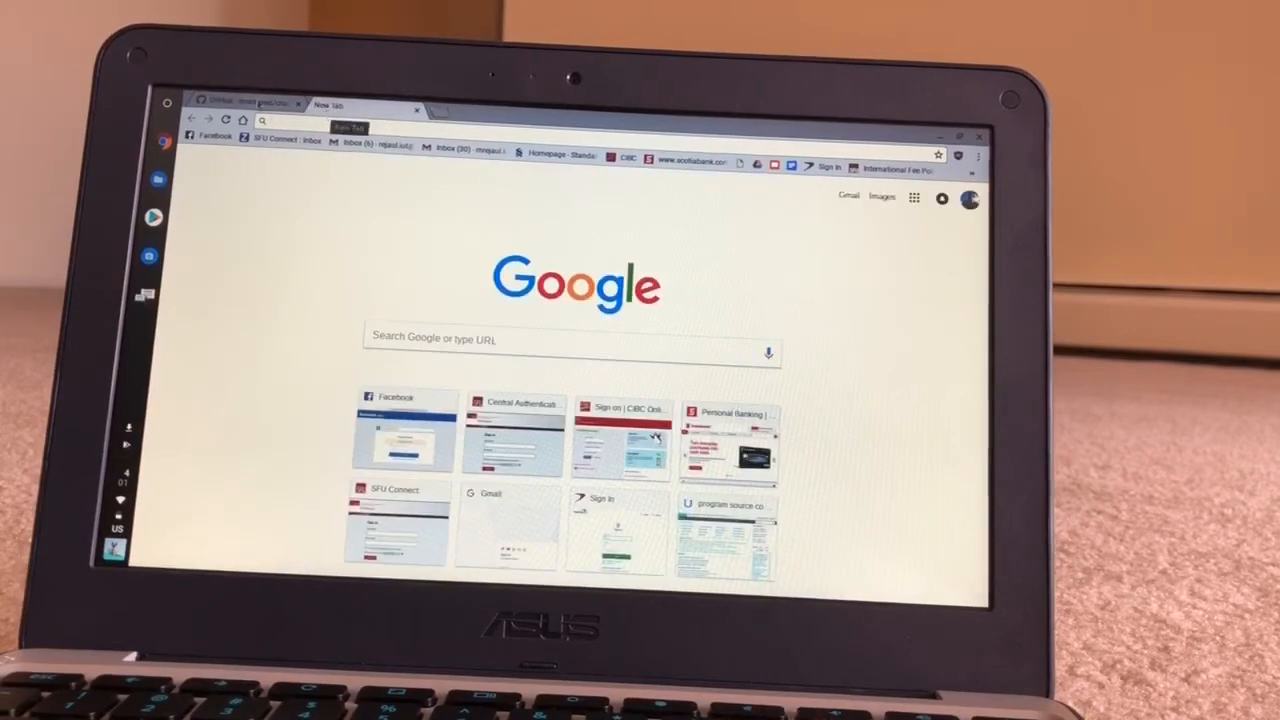
Enter the crosh developer shell so crouton's help text can be shown.
click(300, 104)
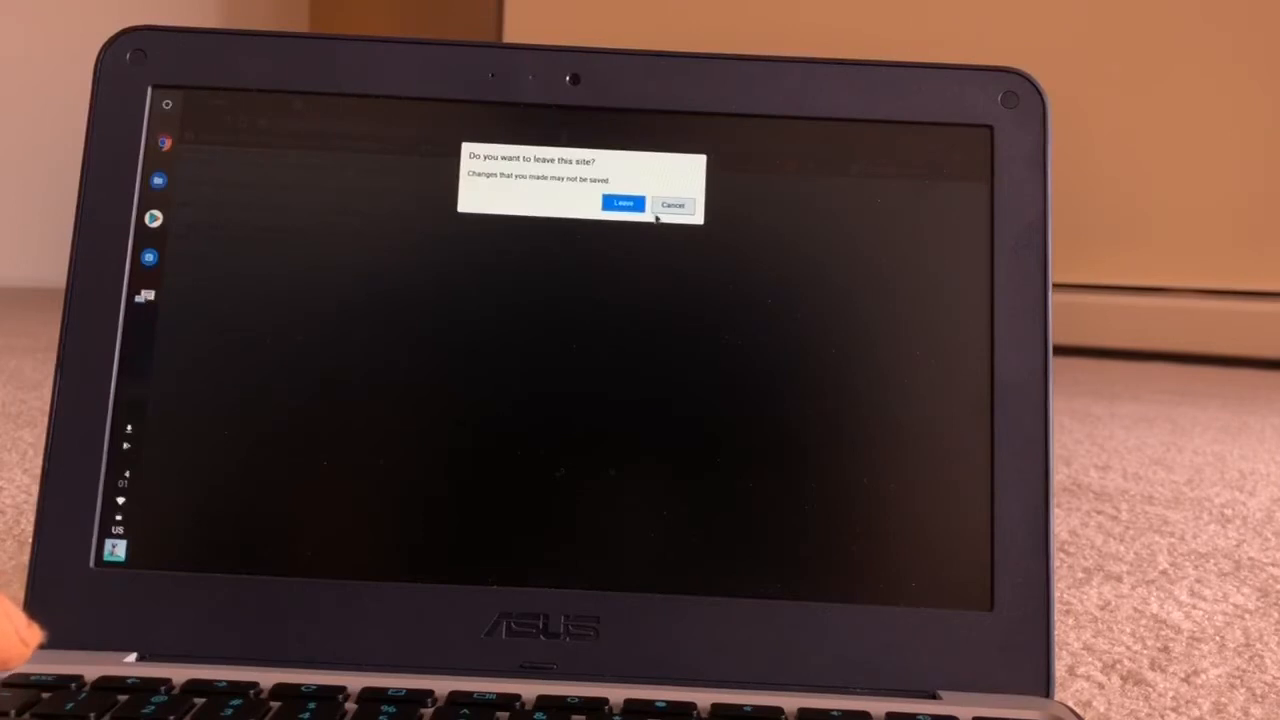
click(624, 204)
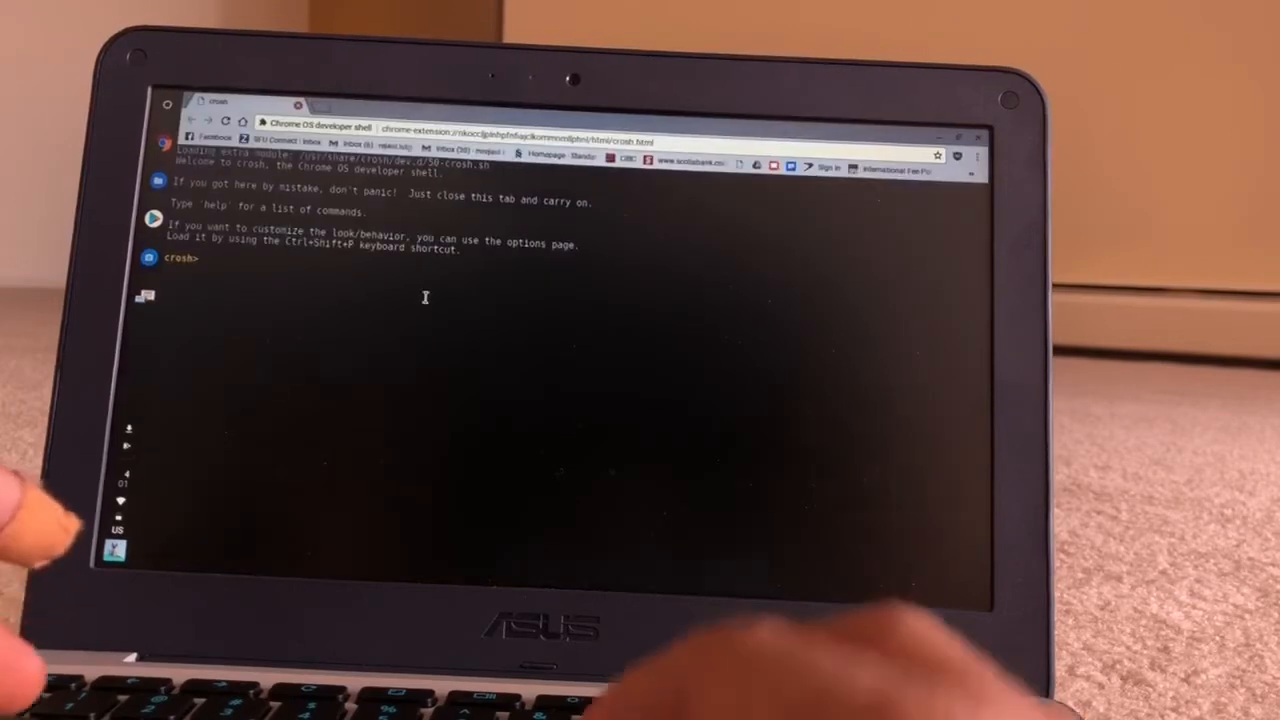
text(shell)
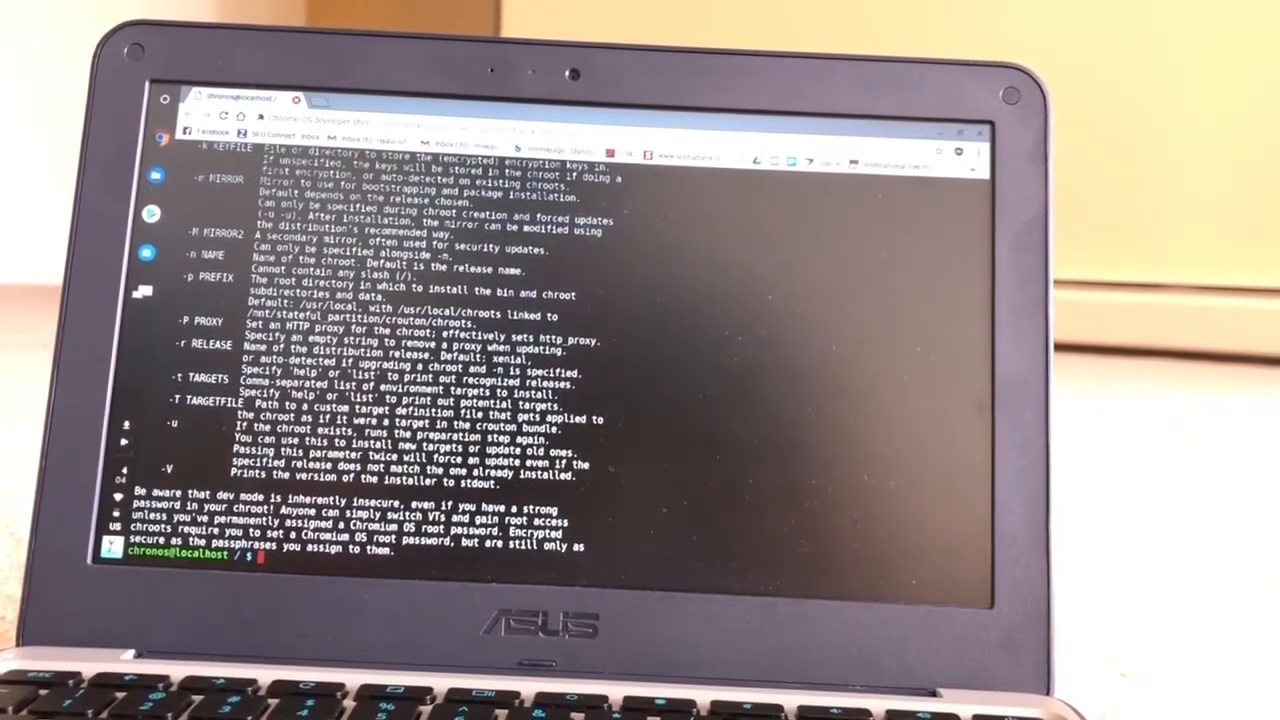
Run sh -e ~/Downloads/crouton -t list to print the available desktop targets.
text(she)
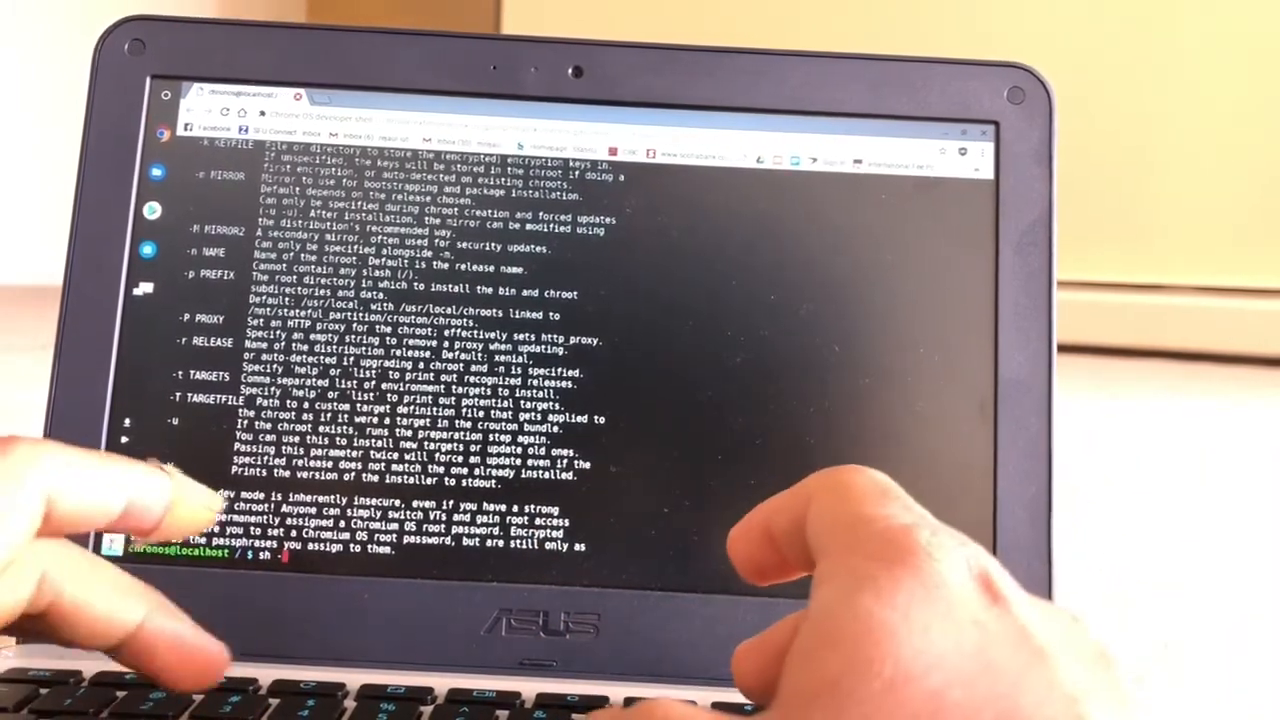
text(e ~/Downloads/)
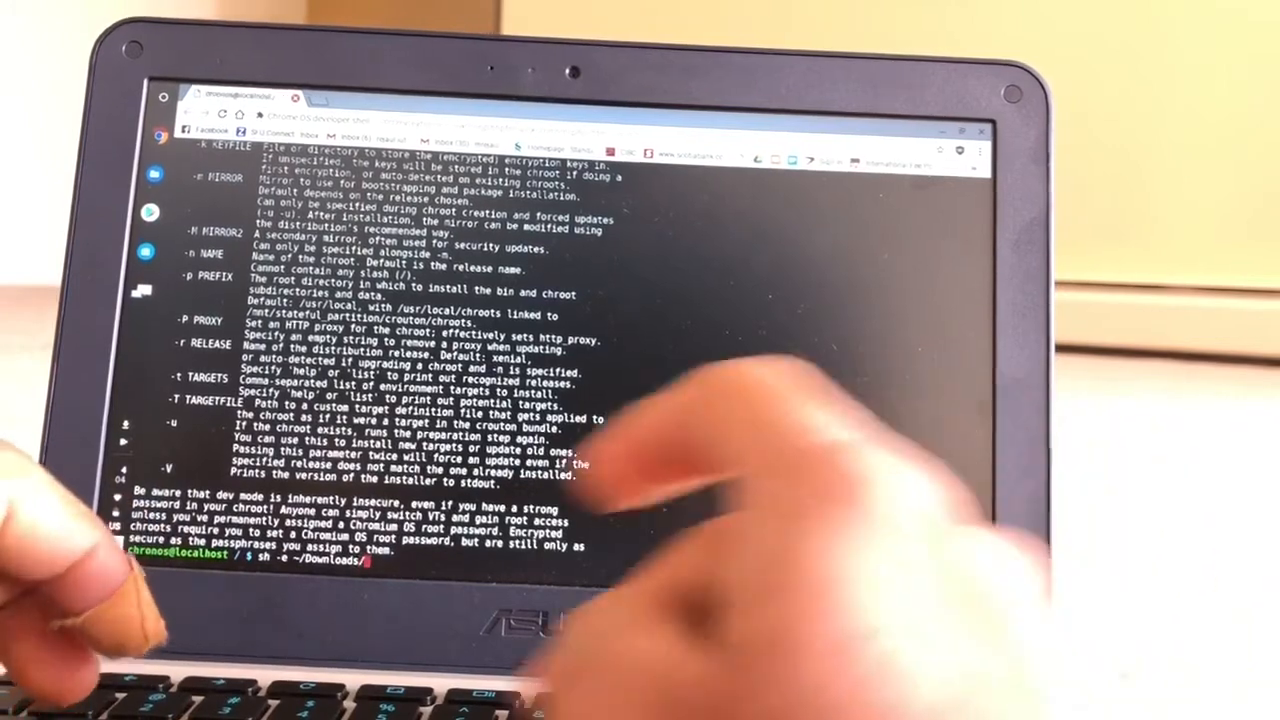
text(crouton)
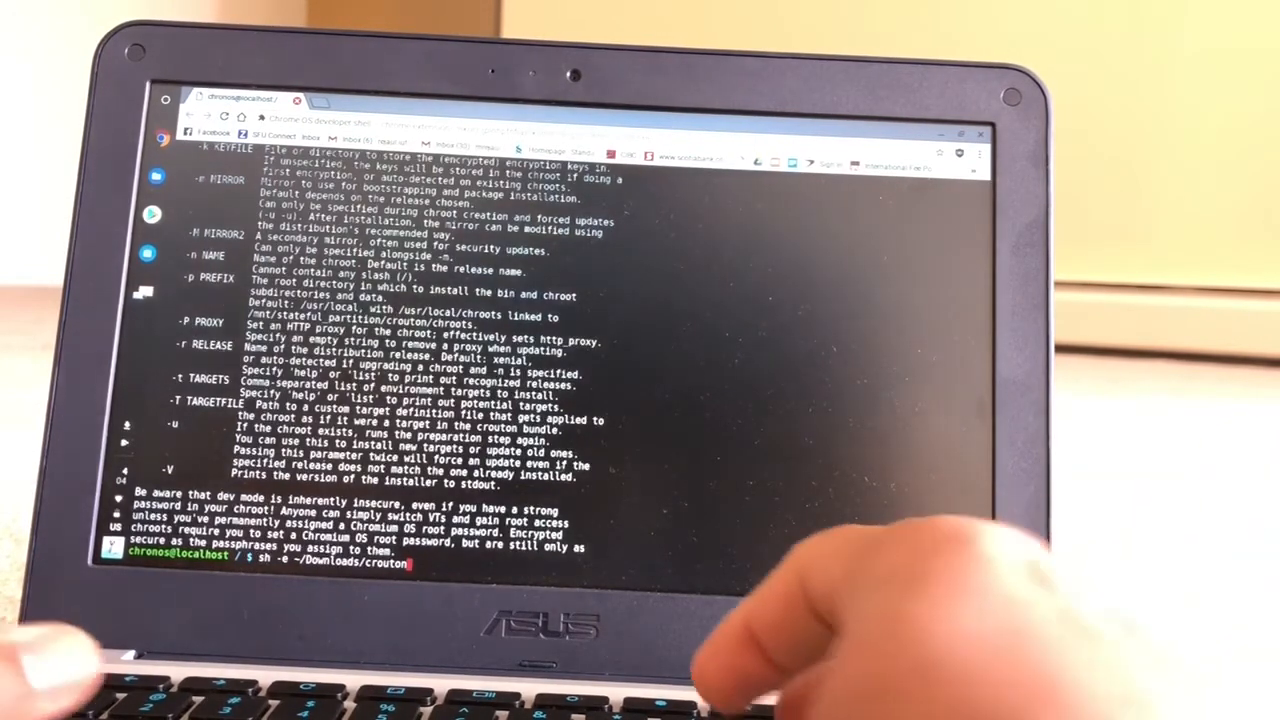
text(-t u)
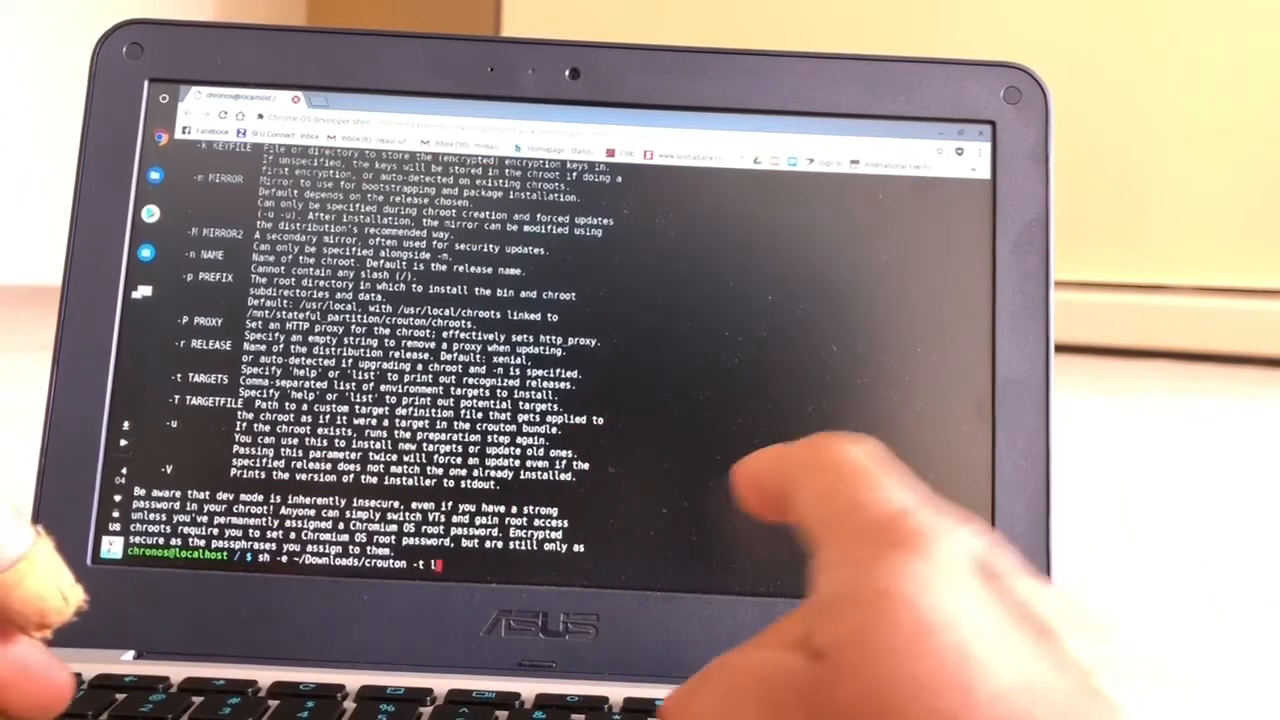
text(list)
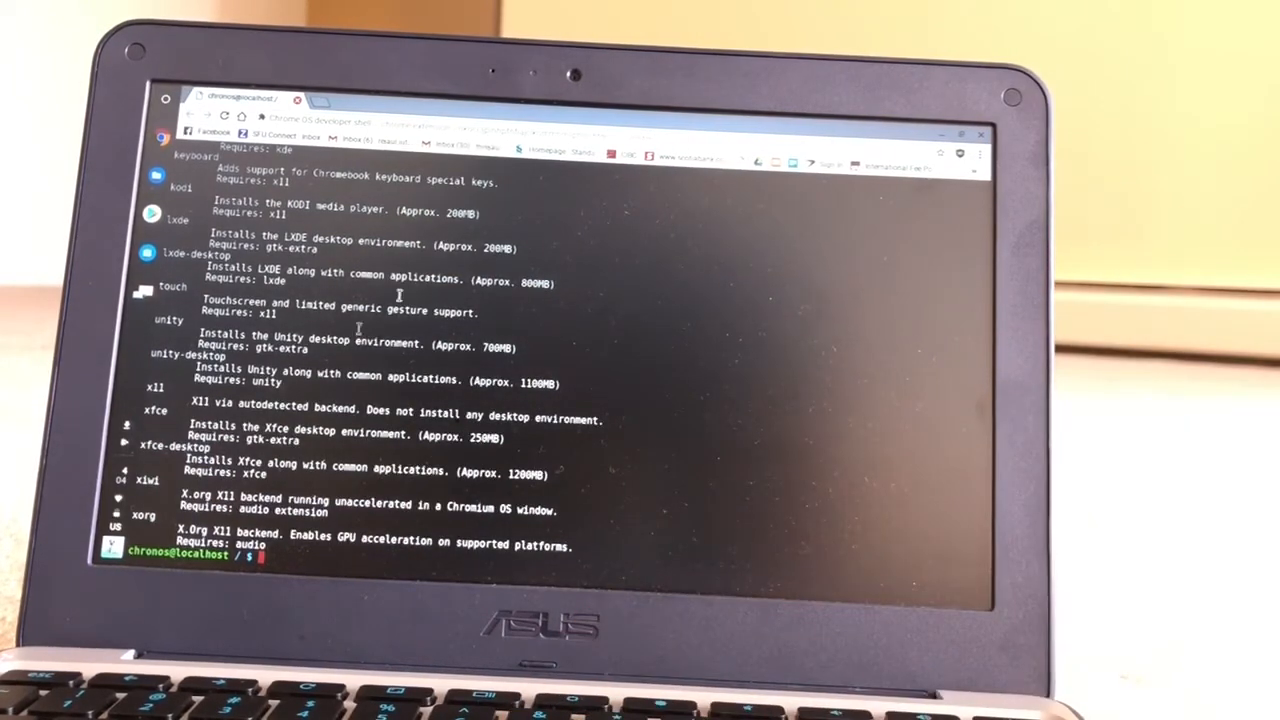
Scroll through the target list down to the xfce, xiwi and xorg entries.
scroll(down, 3)
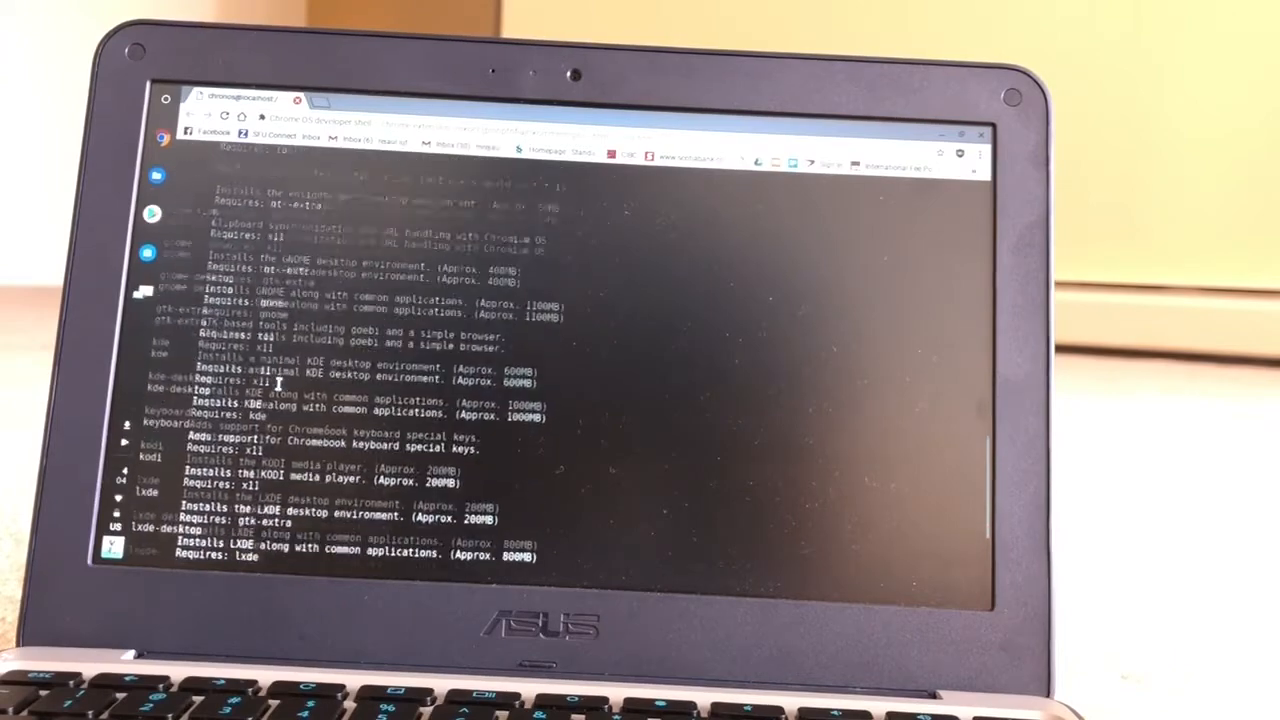
scroll(down, 3)
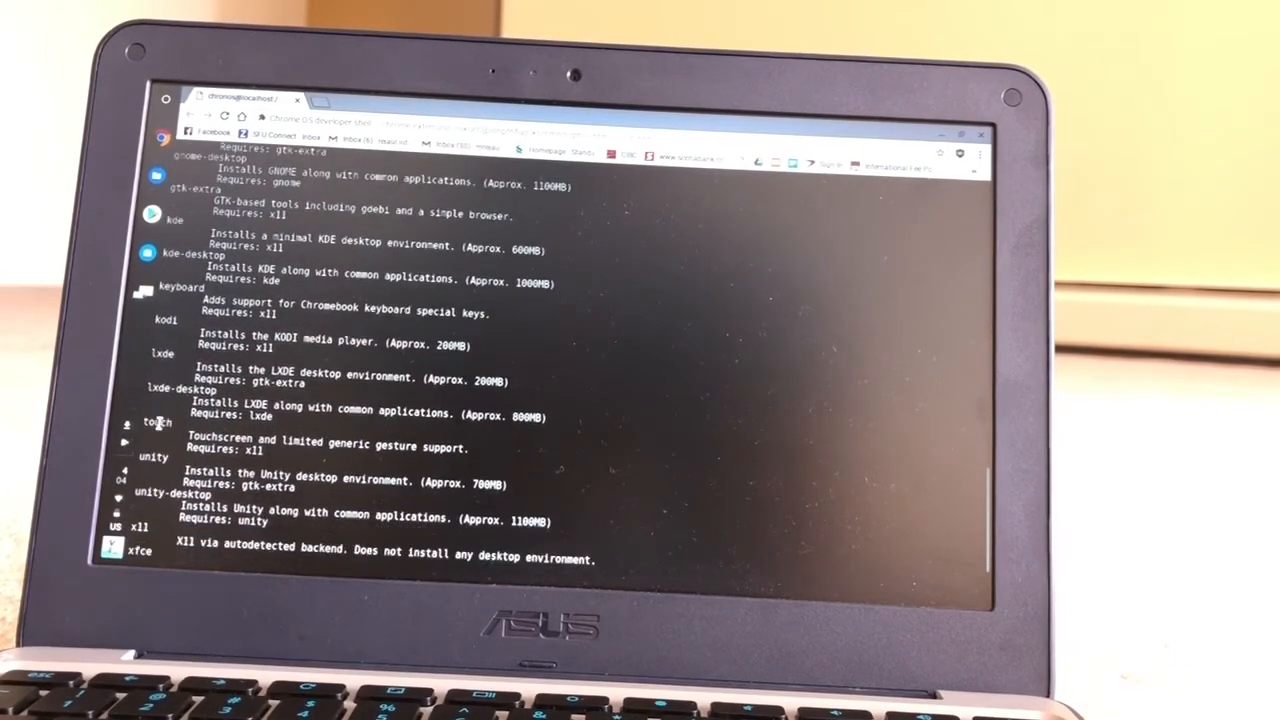
scroll(down, 3)
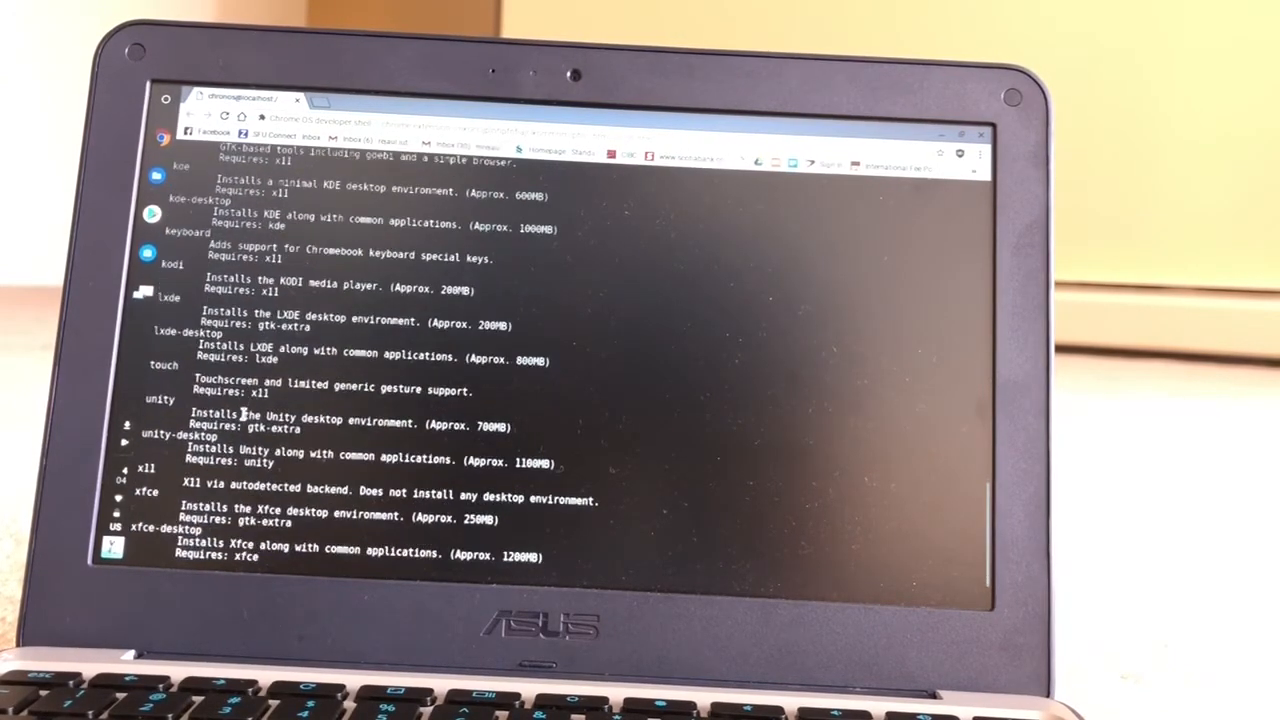
scroll(down, 3)
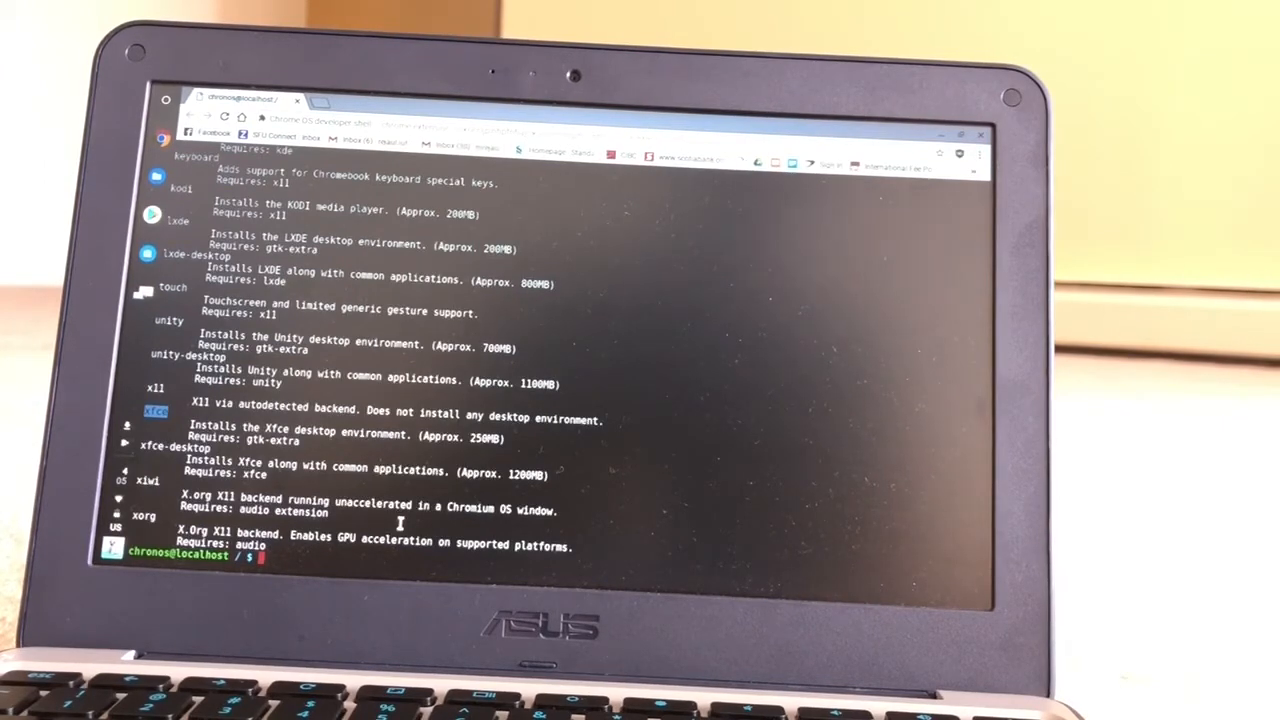
Run crouton's list command to print the supported Debian, Kali and Ubuntu releases.
text(sh -e ~/Downloads/crouton -t list)
text(sudo sh -e )
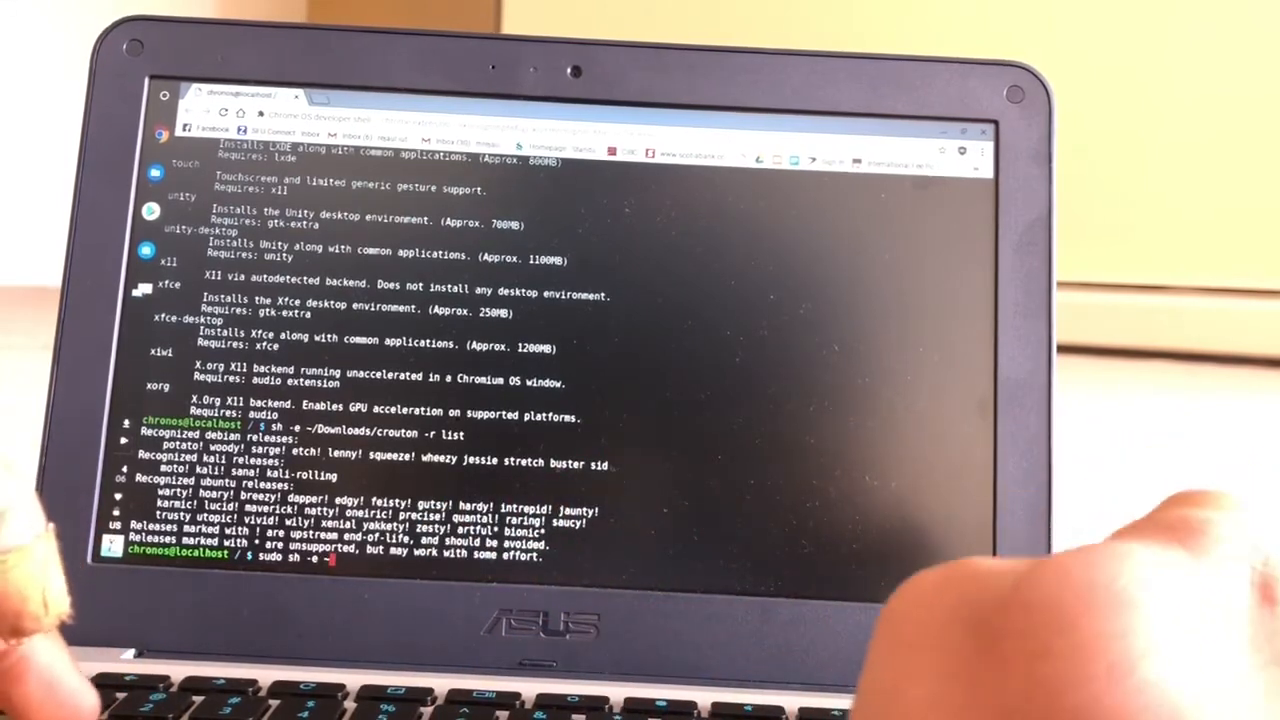
Run sudo sh -e ~/Downloads/crouton -t xfce -r trusty to install the Xfce chroot.
text(~?downloads)
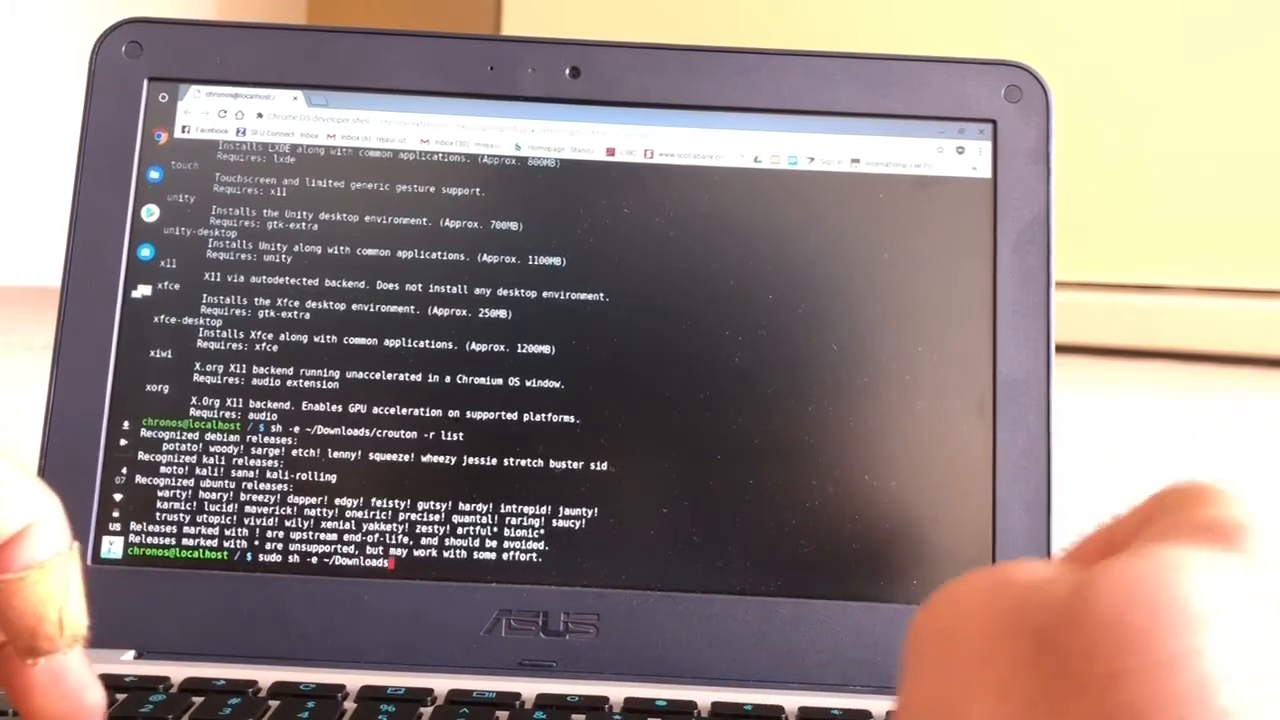
text(cru)
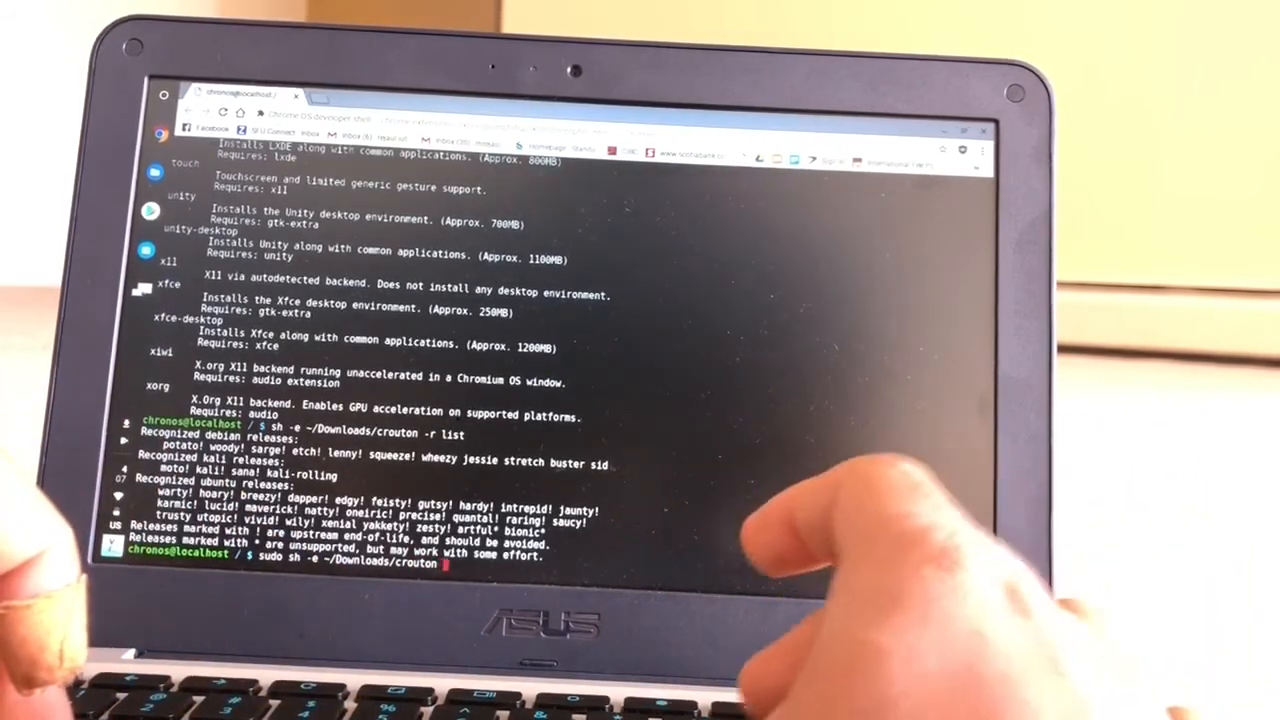
text(-t)
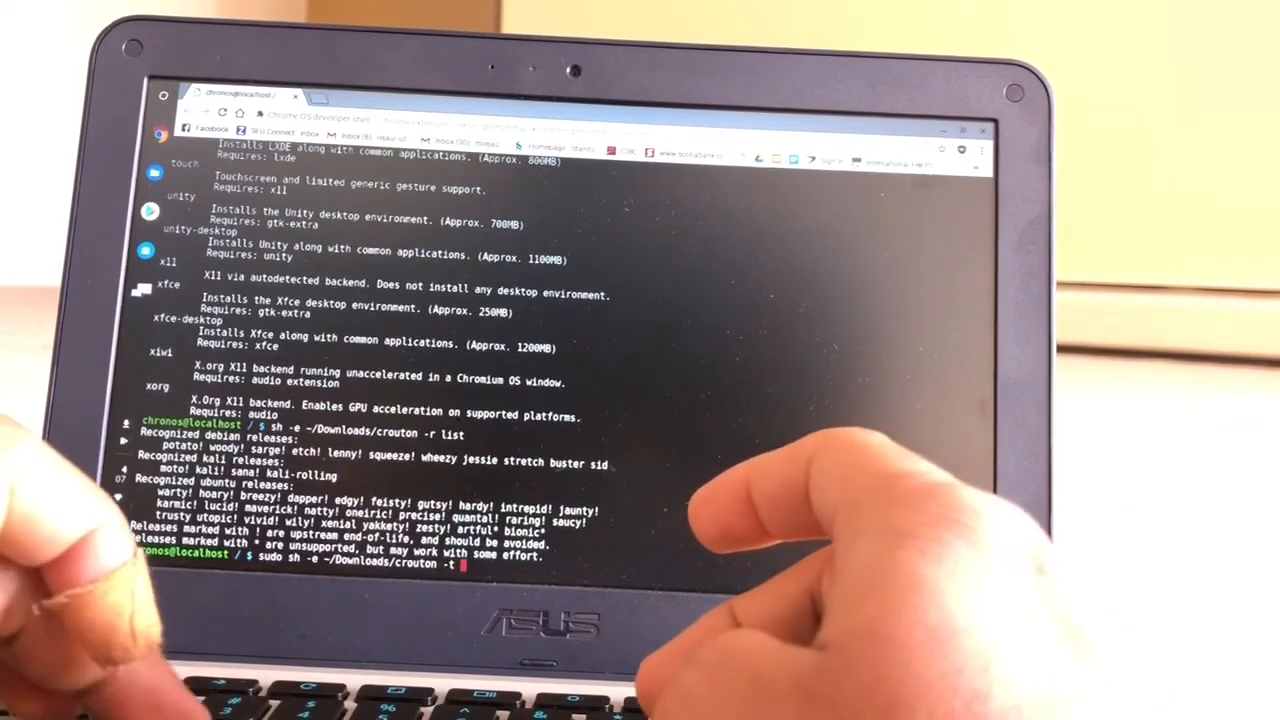
text(xfce)
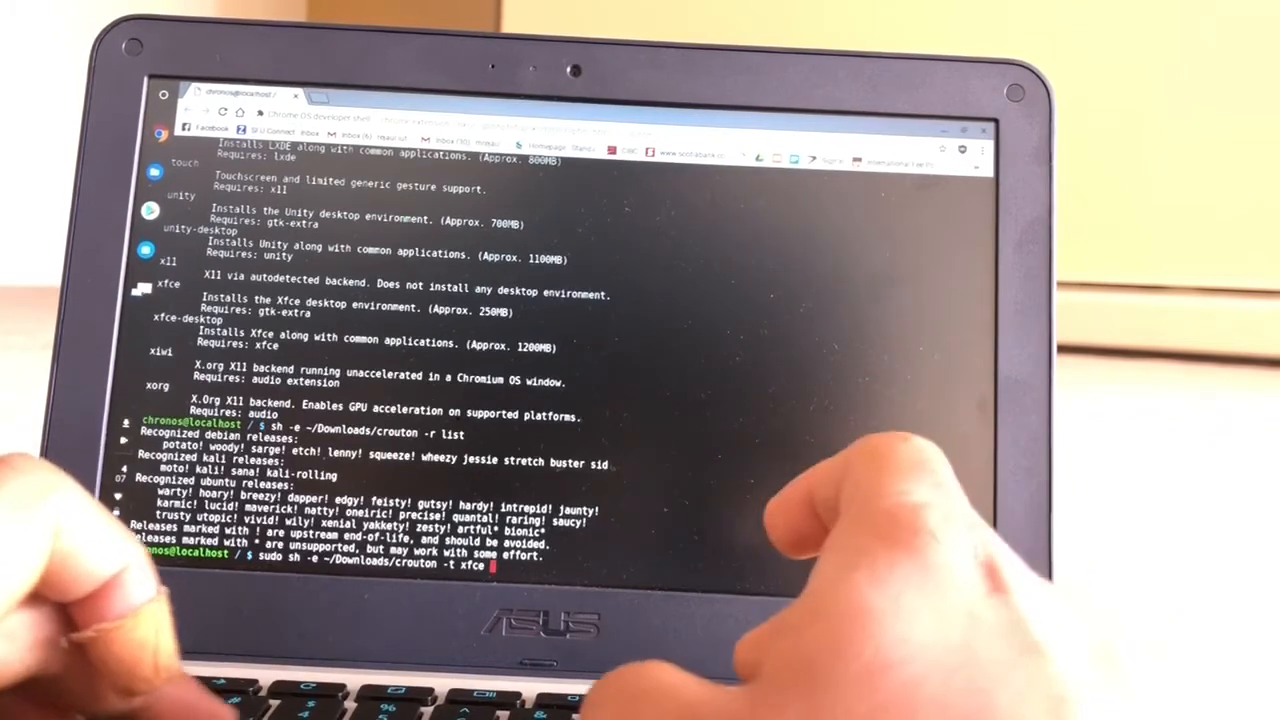
text(r tr)
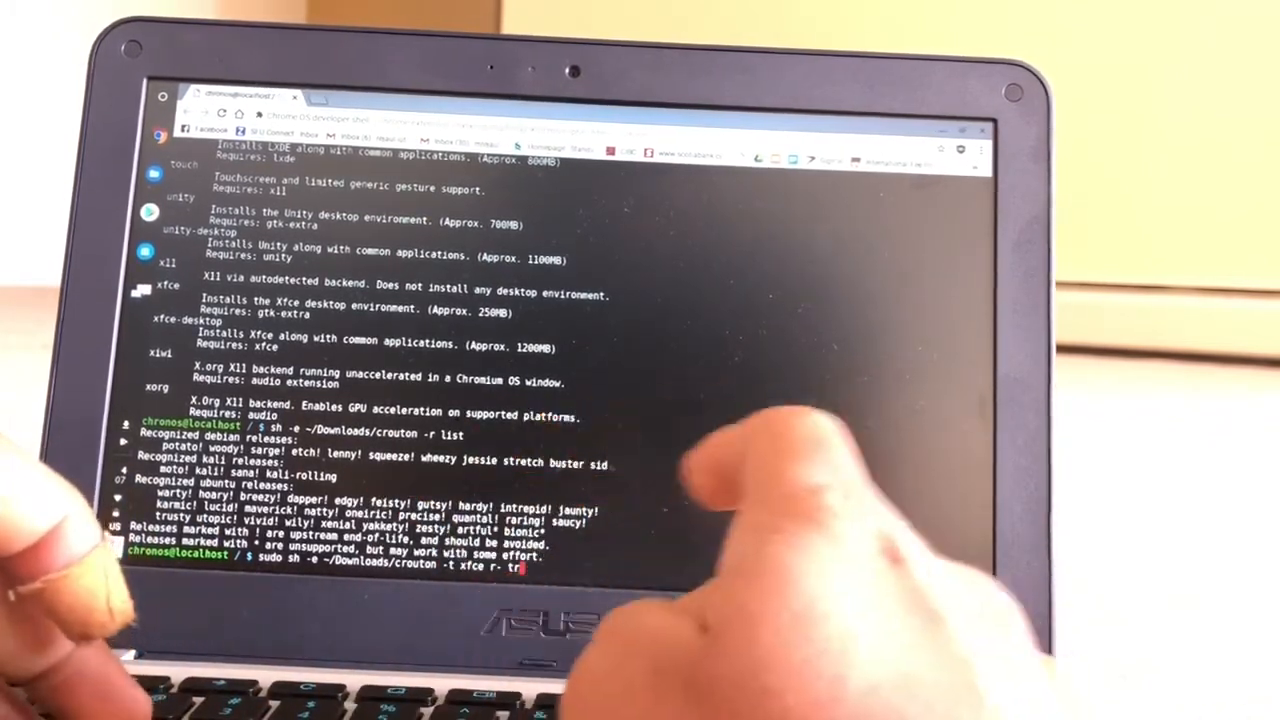
text(usty)
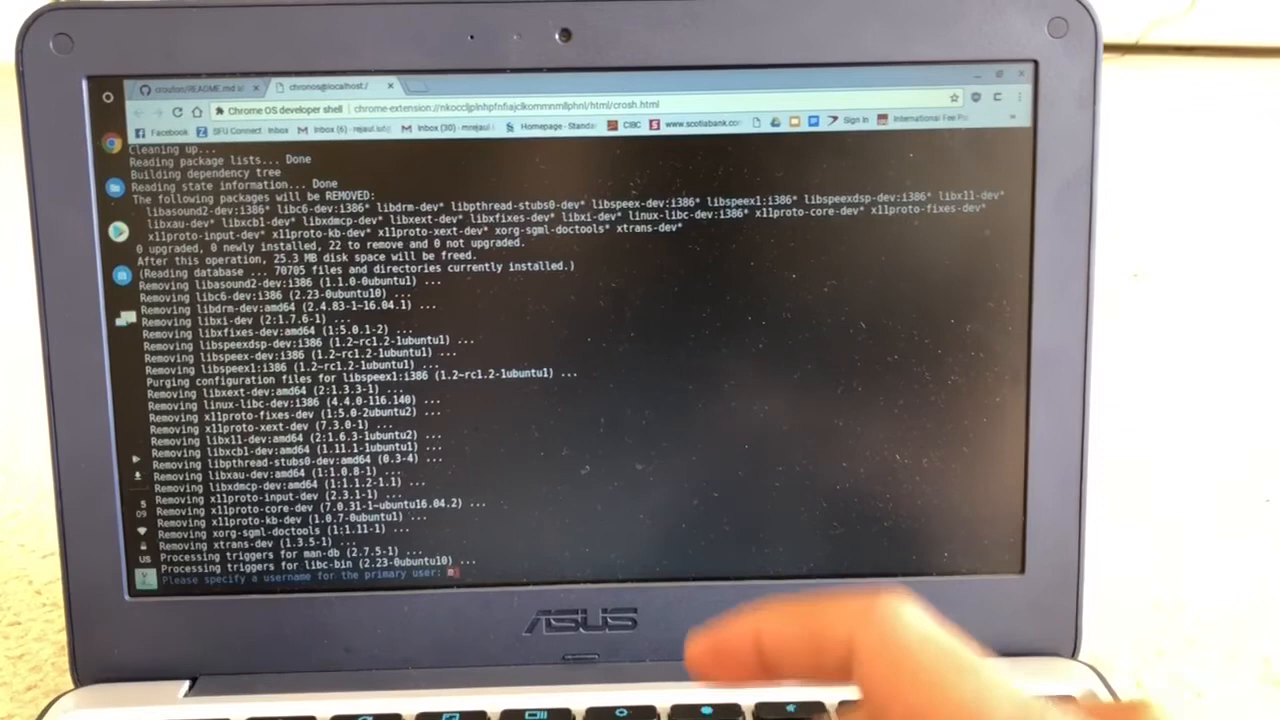
Enter the primary username and password, then launch Xfce with sudo startxfce4.
text(min)
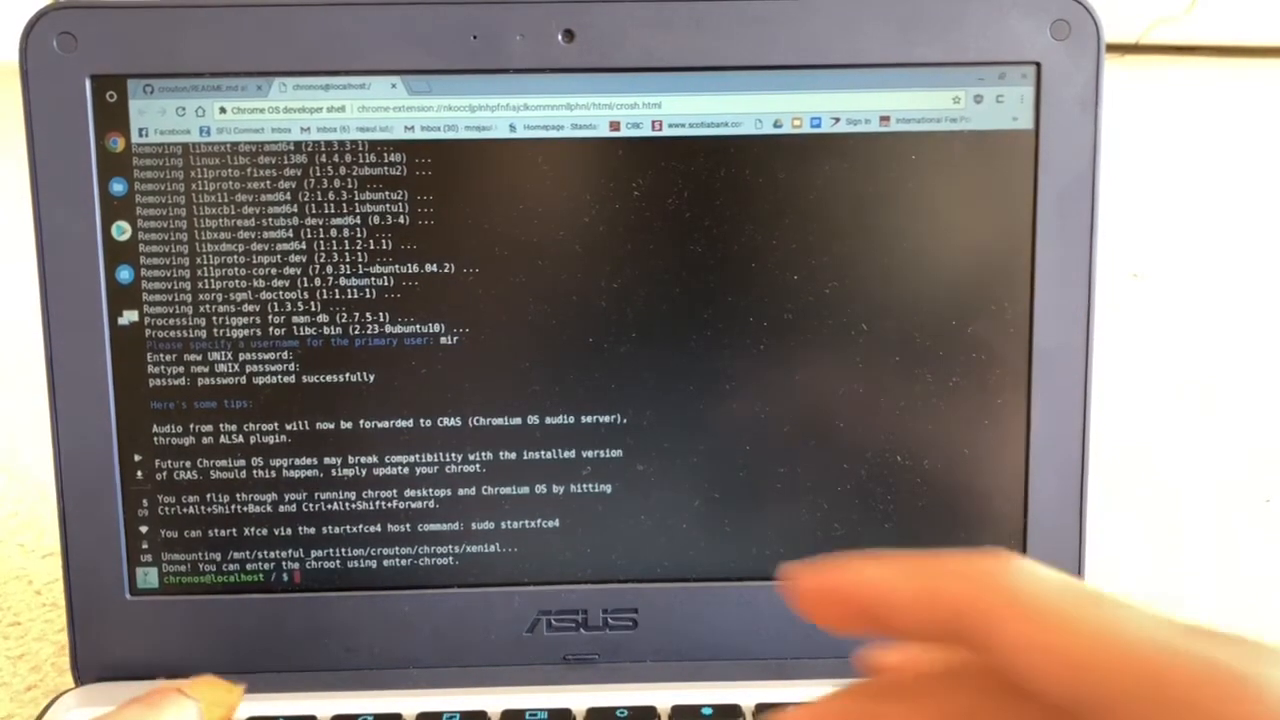
text(sudo s)
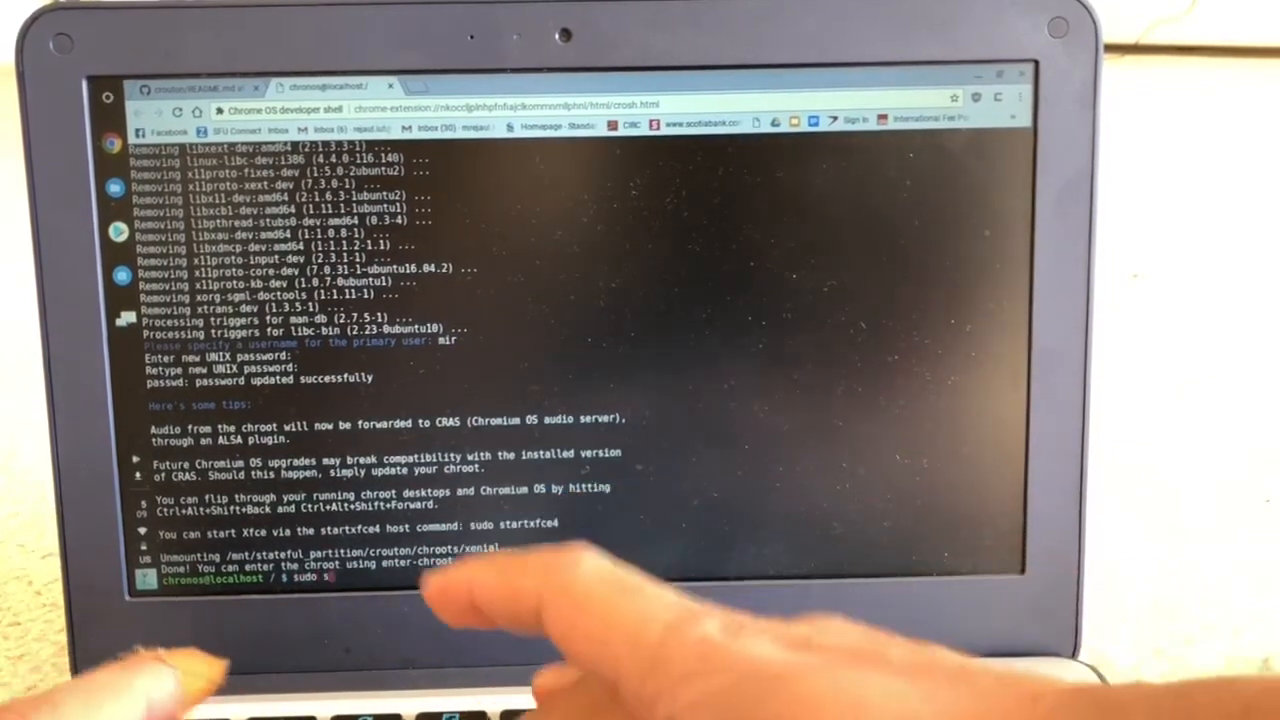
text(tart)
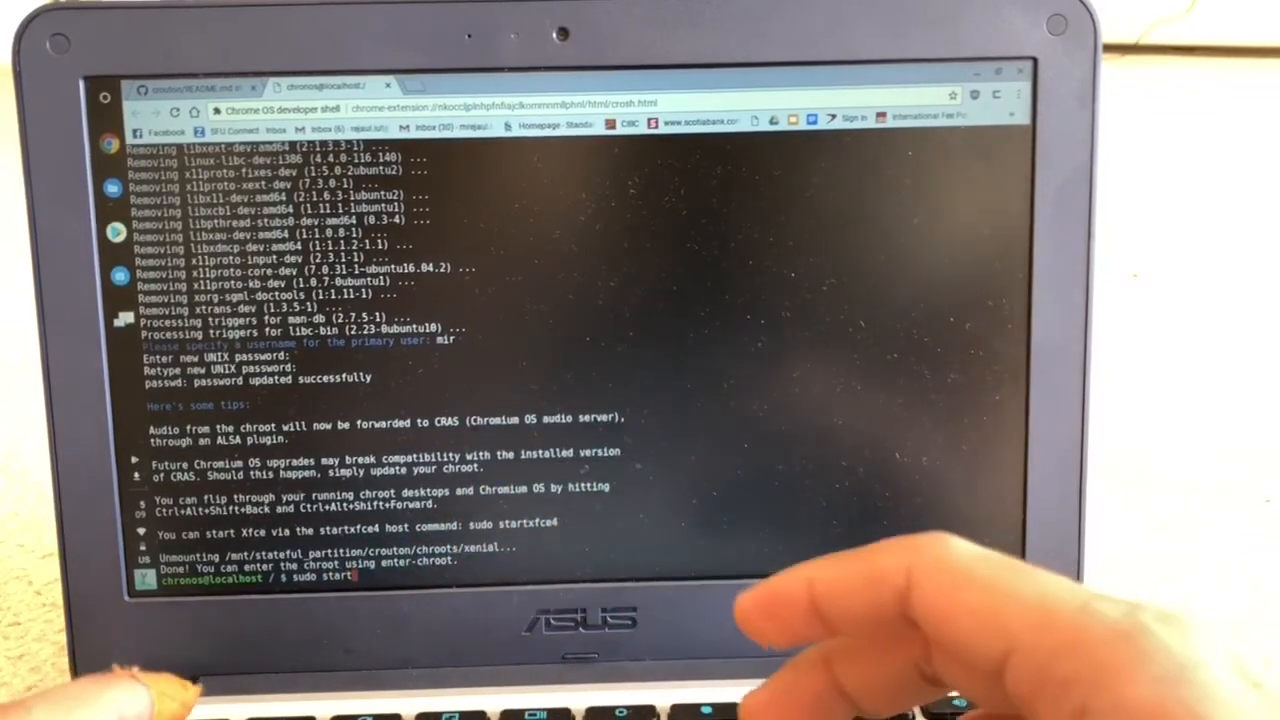
text(x)
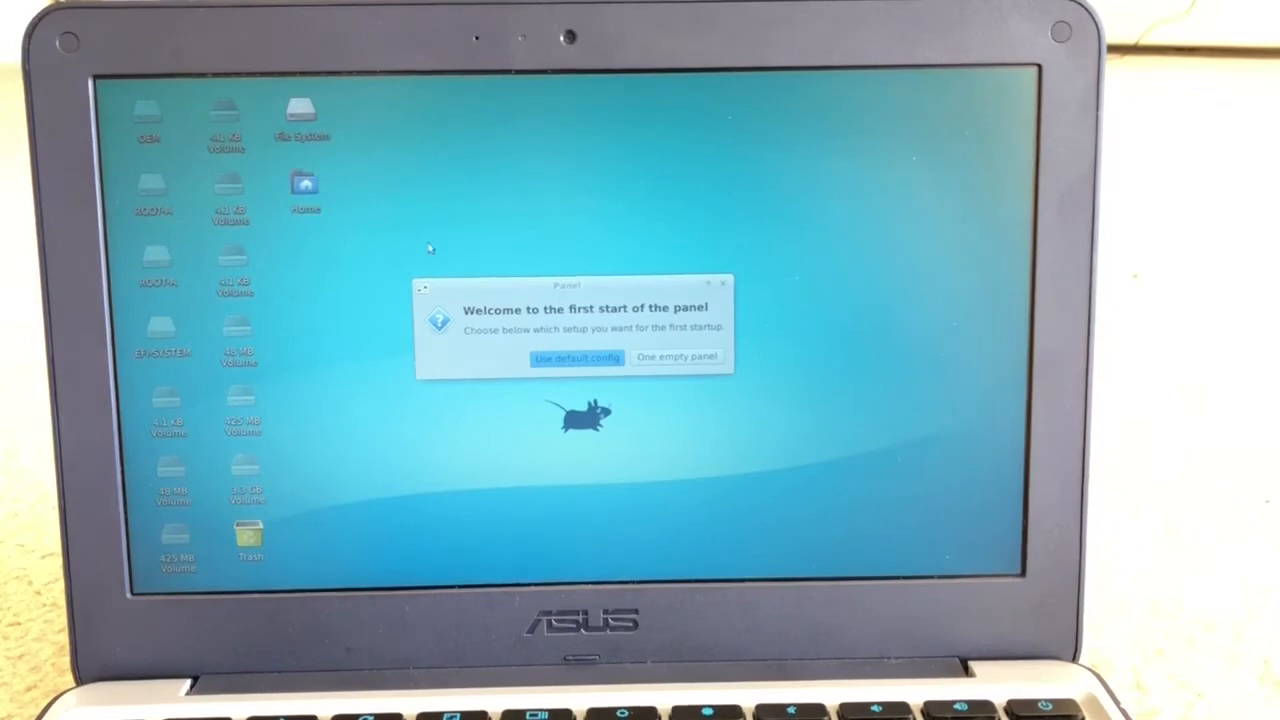
Accept the default panel config and hide the Home and Removable Devices desktop icons.
click(576, 356)
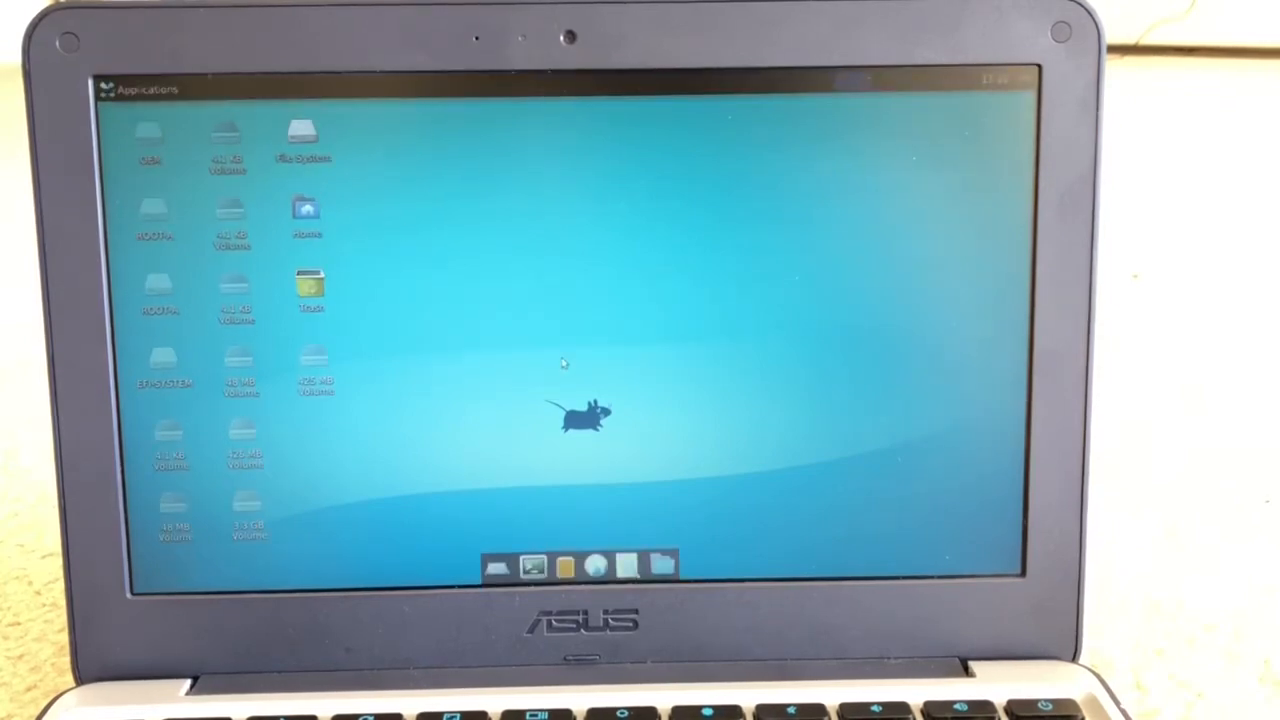
right_click(564, 410)
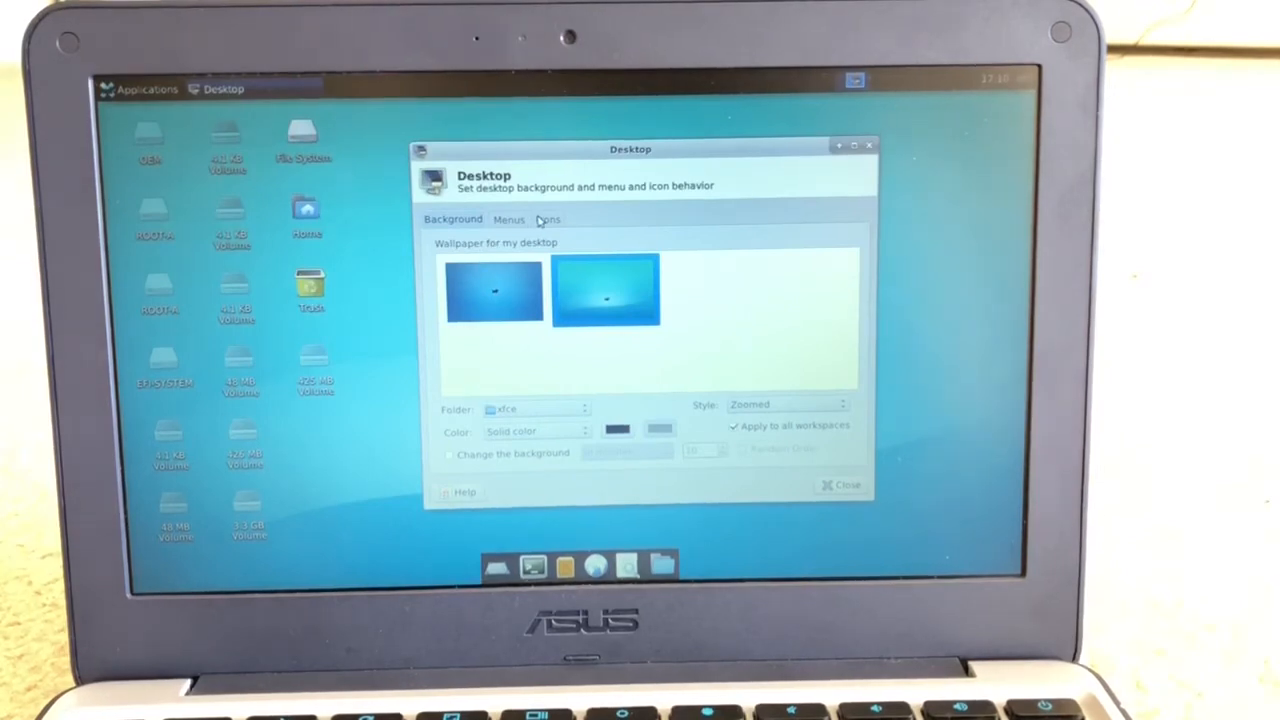
click(548, 218)
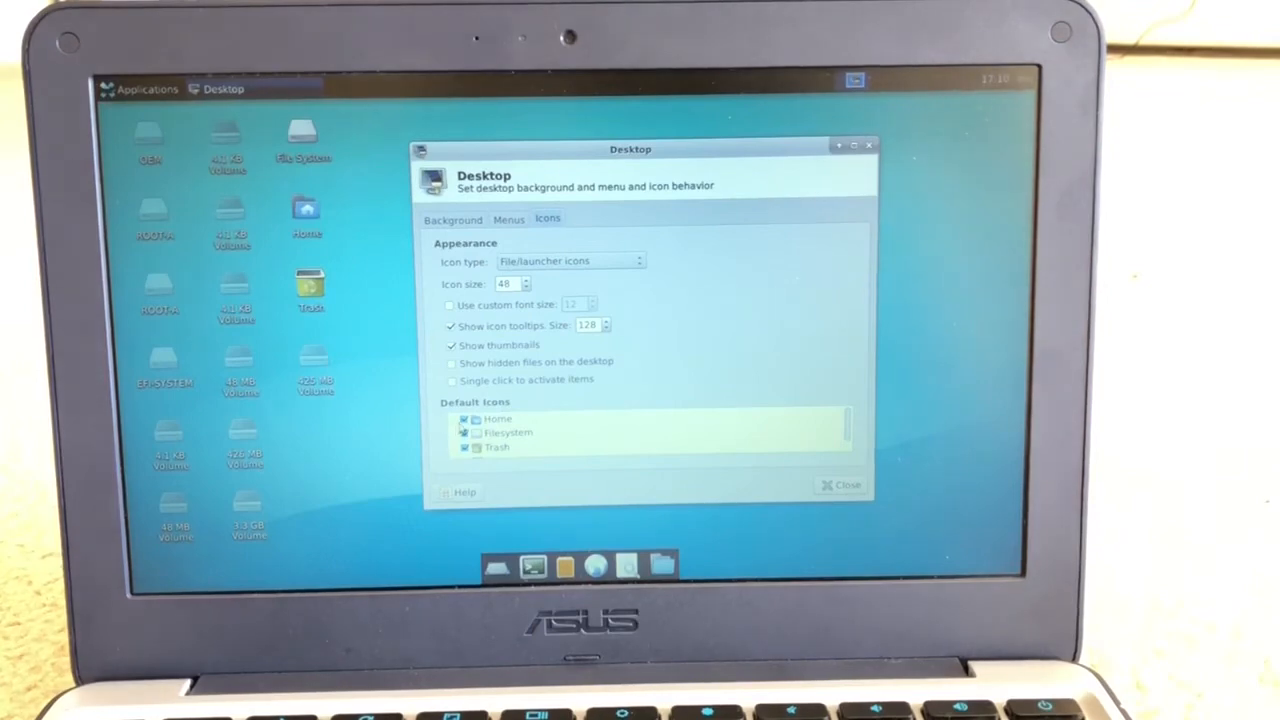
click(464, 420)
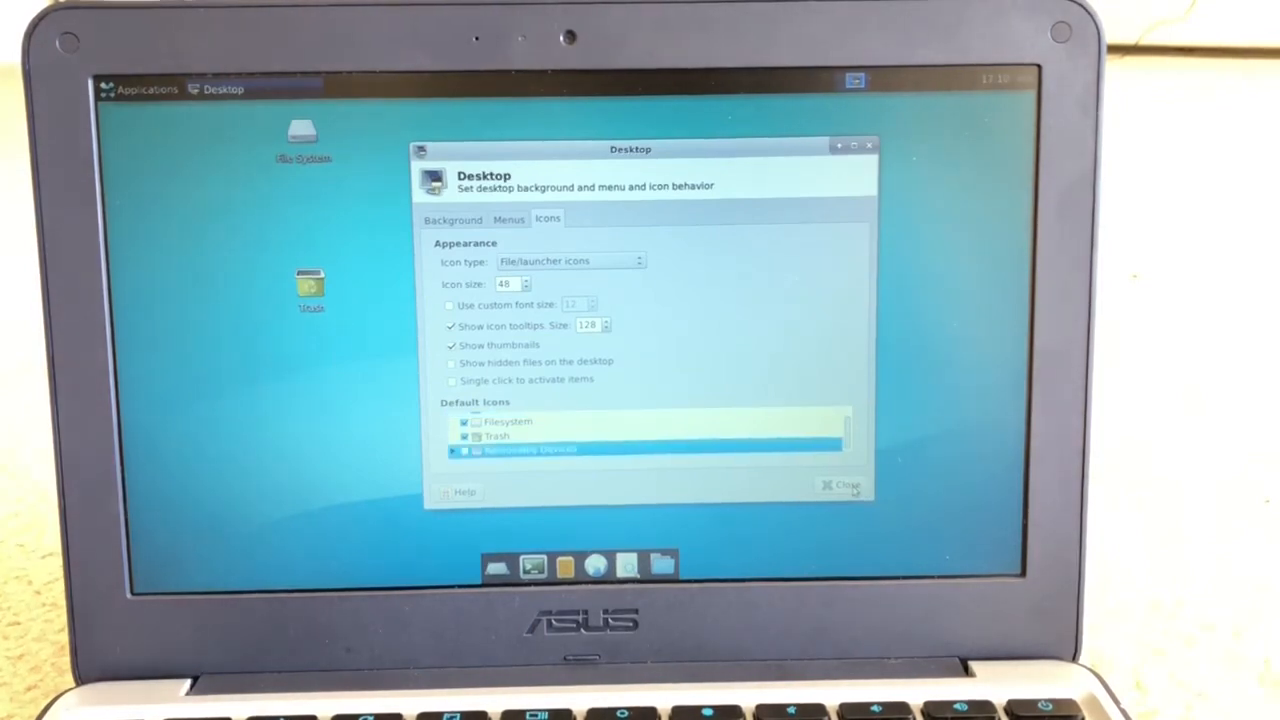
click(844, 486)
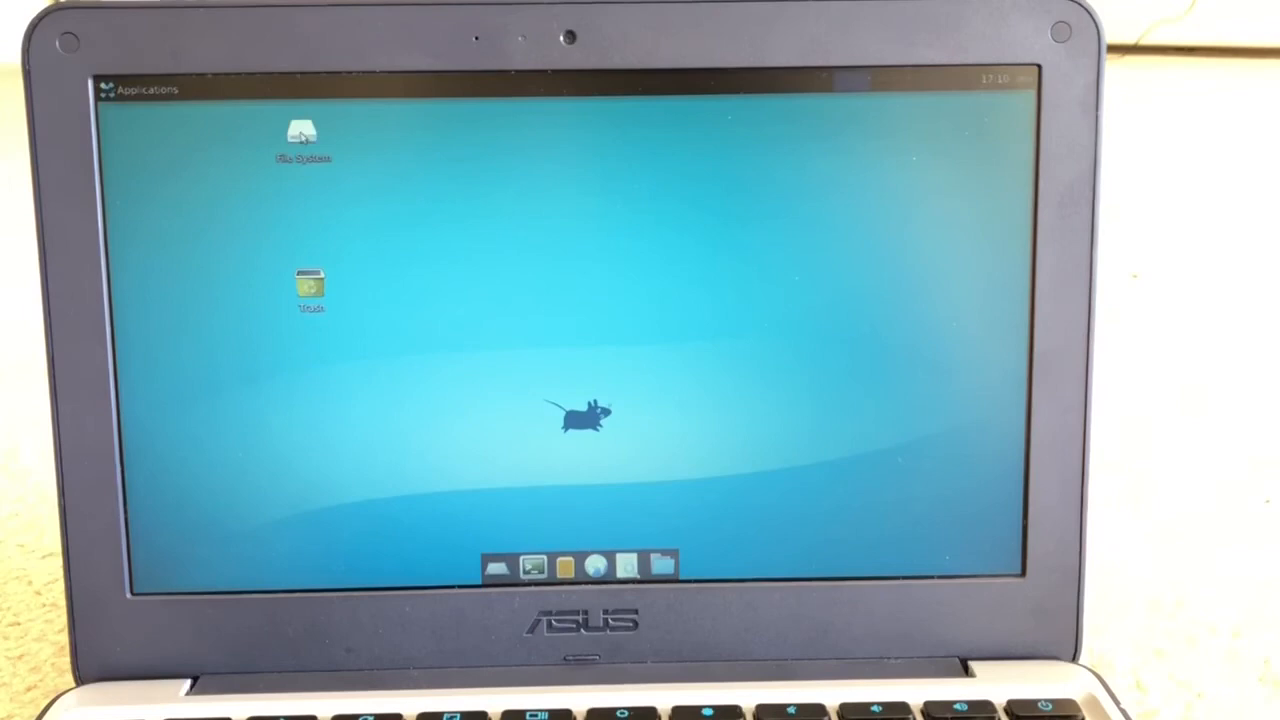